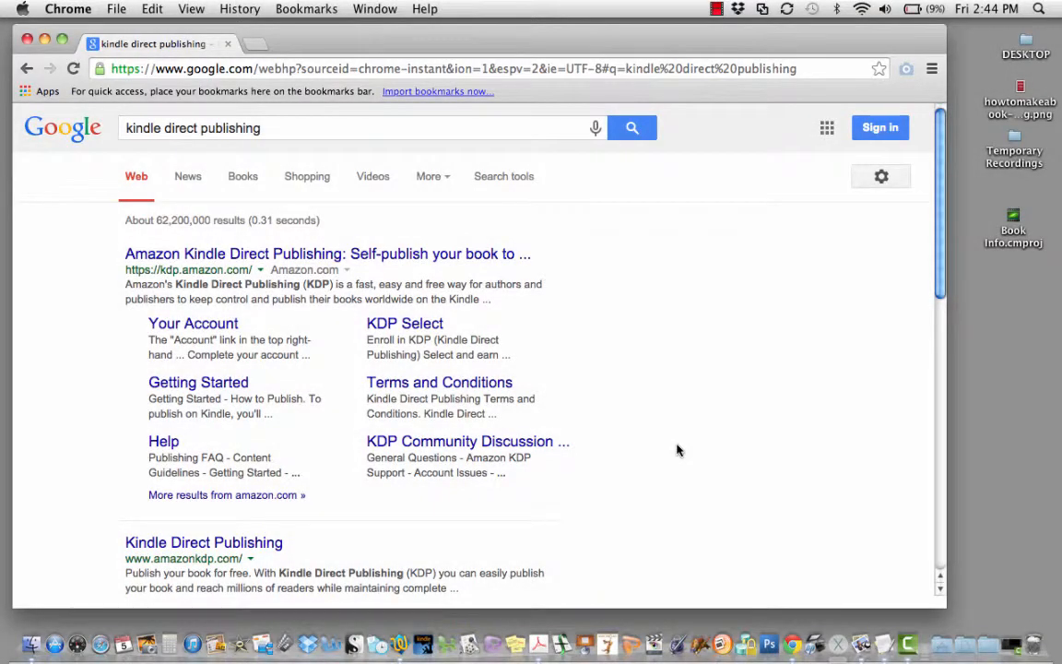
Step: Open the Amazon Kindle Direct Publishing site from the Google search results
click(329, 254)
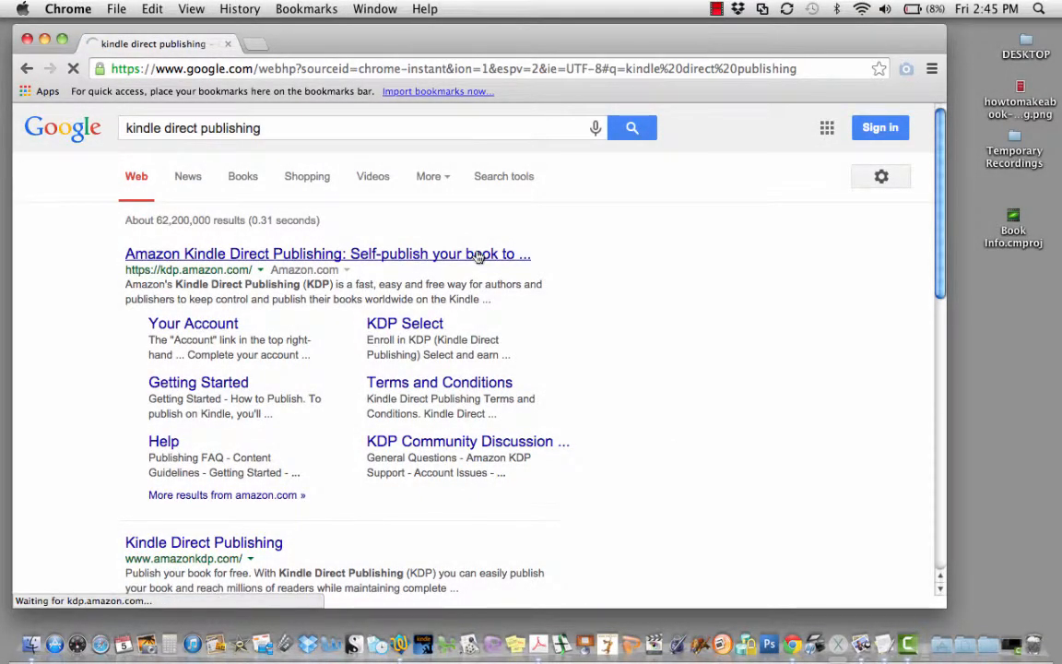
click(329, 255)
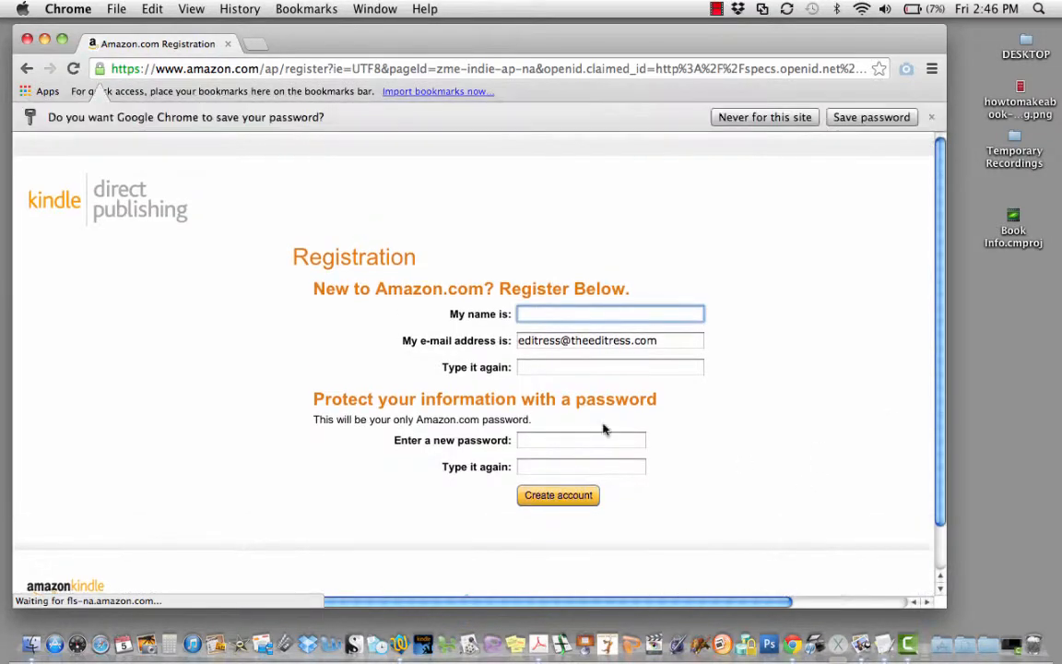
Step: Register the KDP account as 'Elizab…' and review the Terms of Service down to the Agree button
text(Elizab)
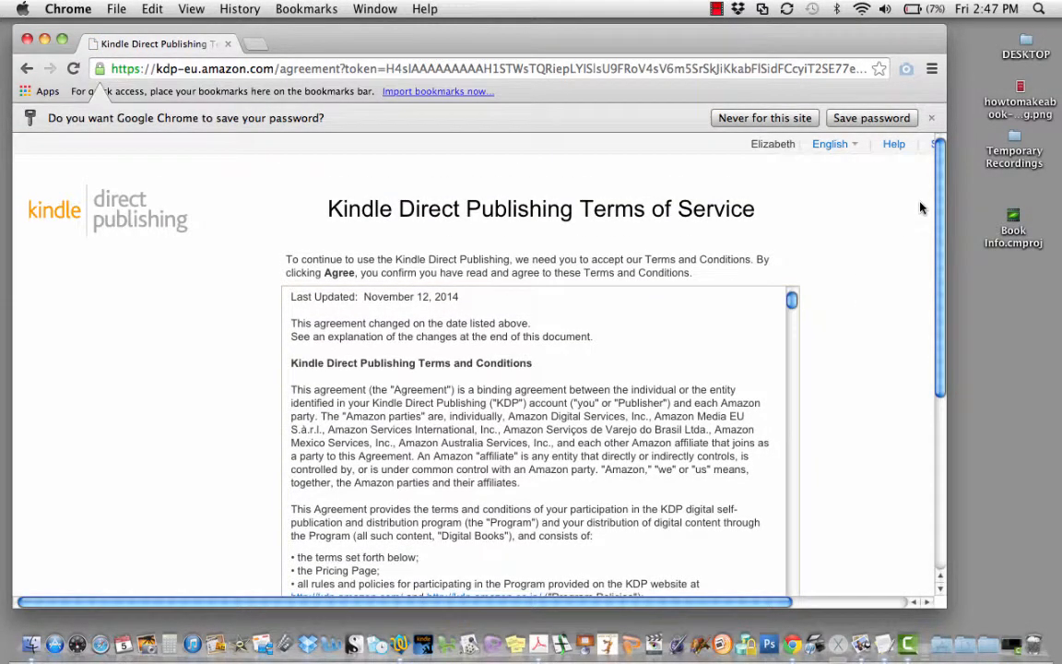
scroll(down, 3)
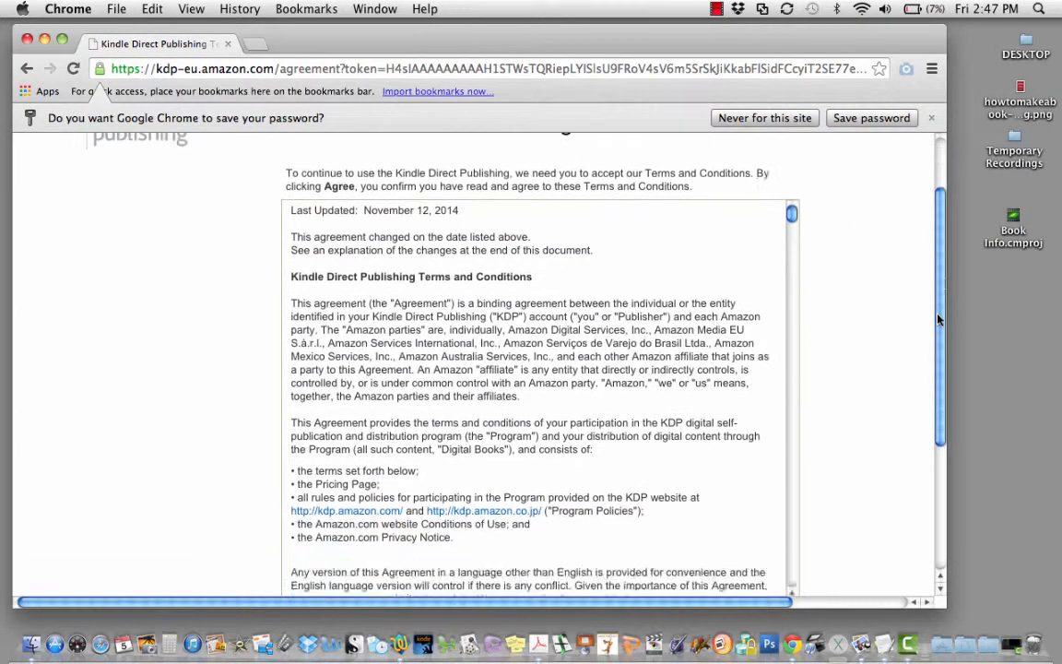
scroll(down, 3)
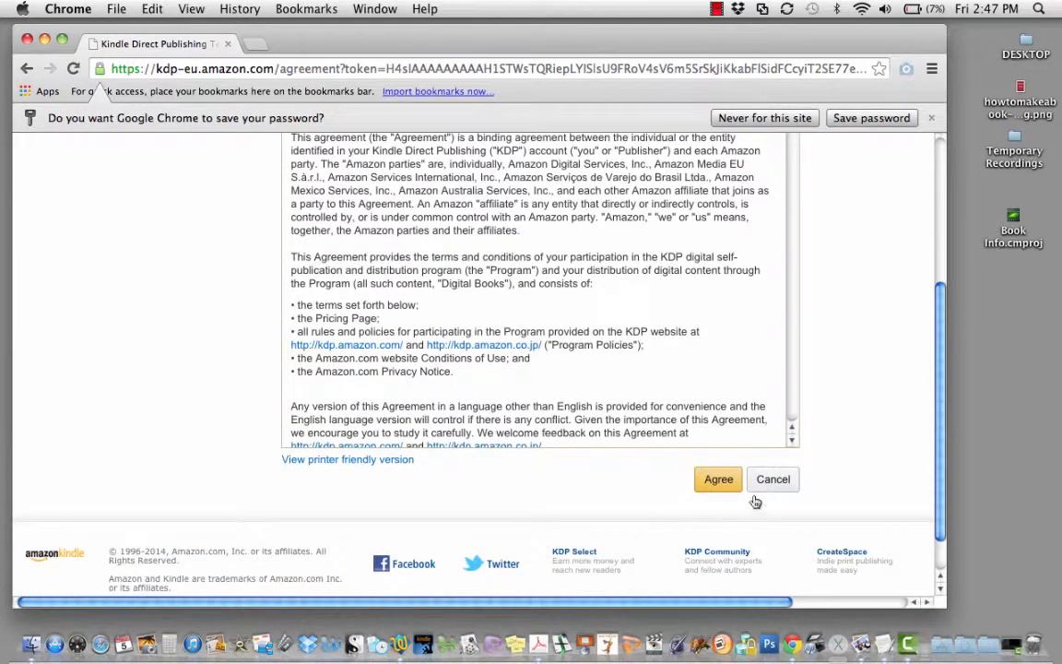
Step: Agree to the KDP terms and add a new title from the Bookshelf, reaching the book details form
click(719, 480)
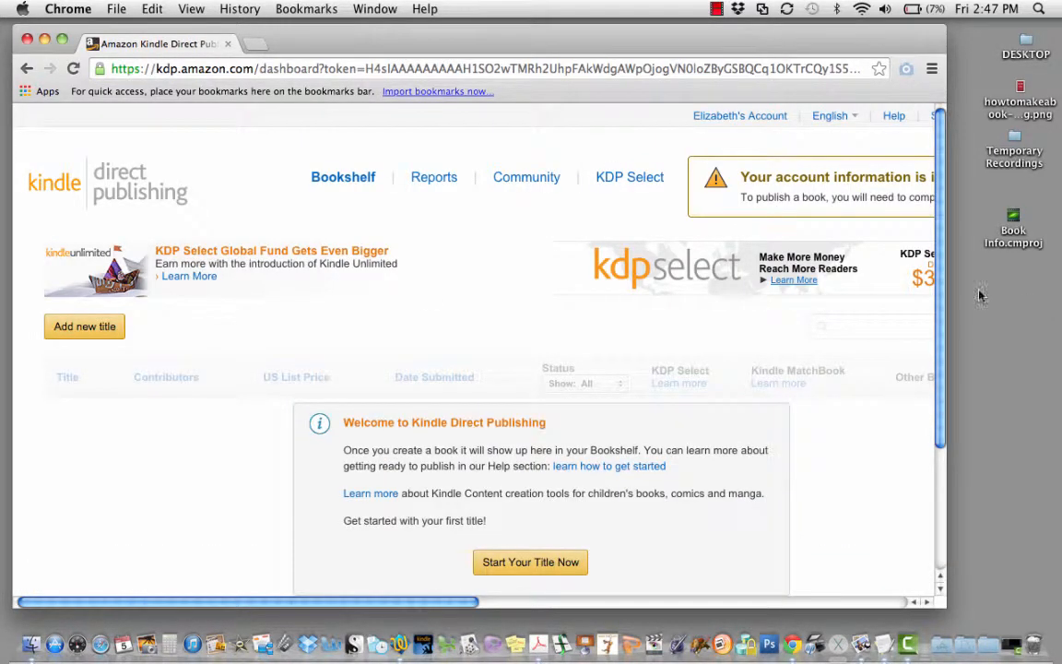
scroll(down, 3)
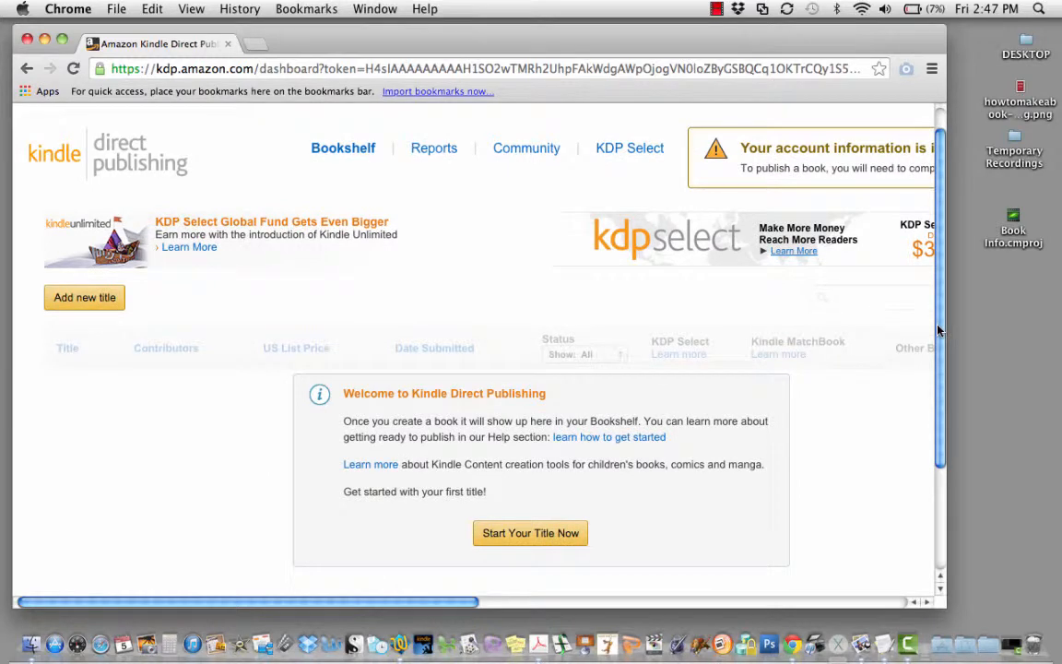
mouse_move(686, 409)
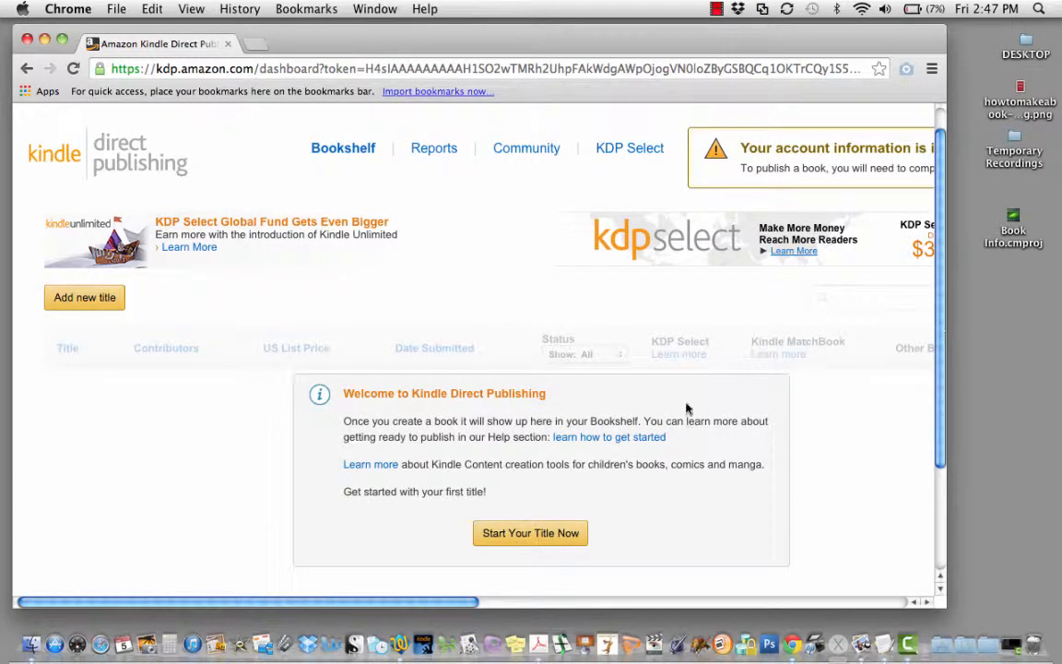
click(531, 533)
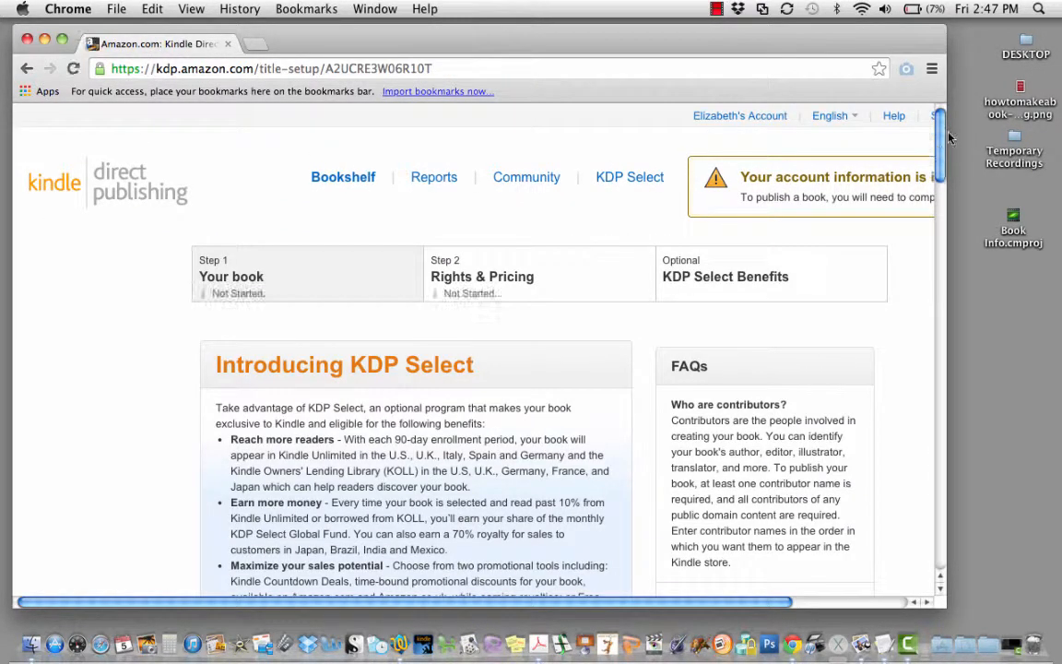
scroll(down, 3)
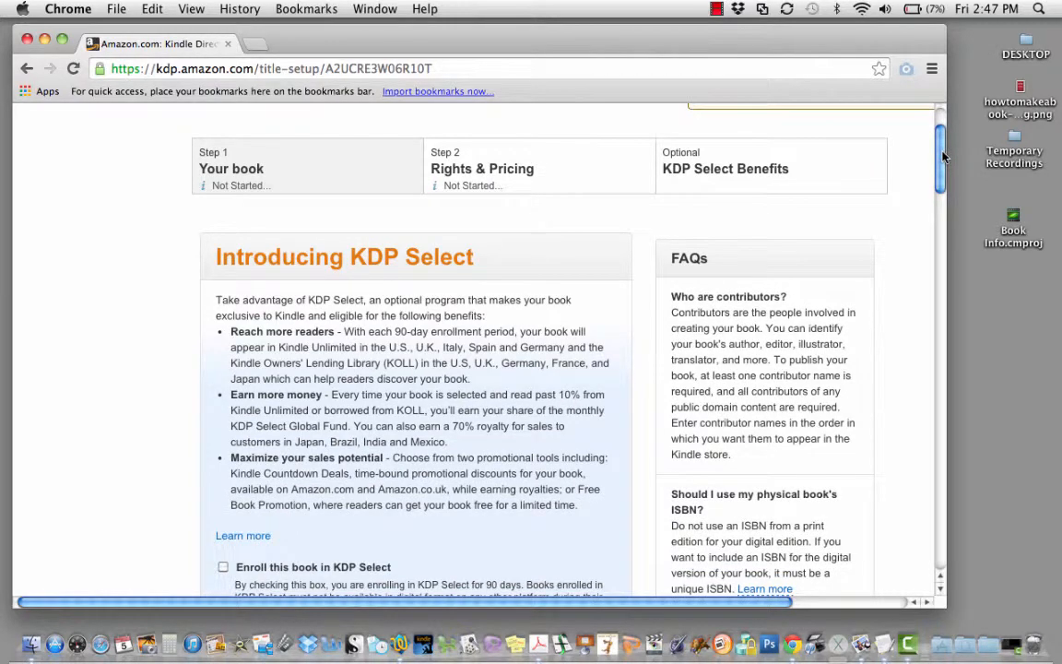
scroll(down, 3)
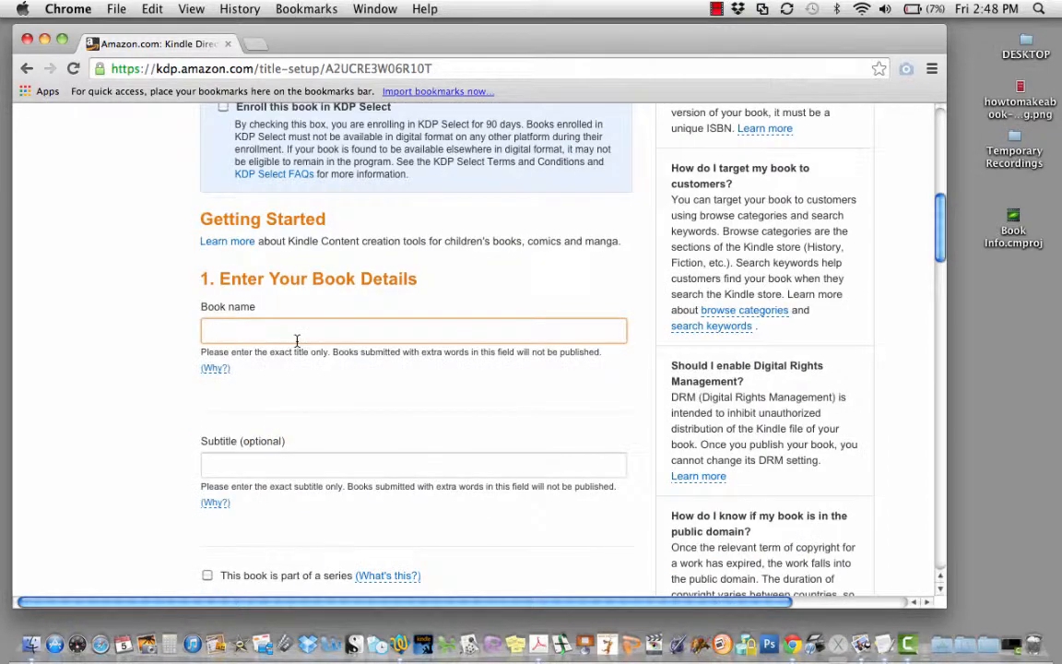
Step: Name the book 'My New Book', give it a 'search terms.' subtitle, and set the publisher to 'Myself'
text(My New Book)
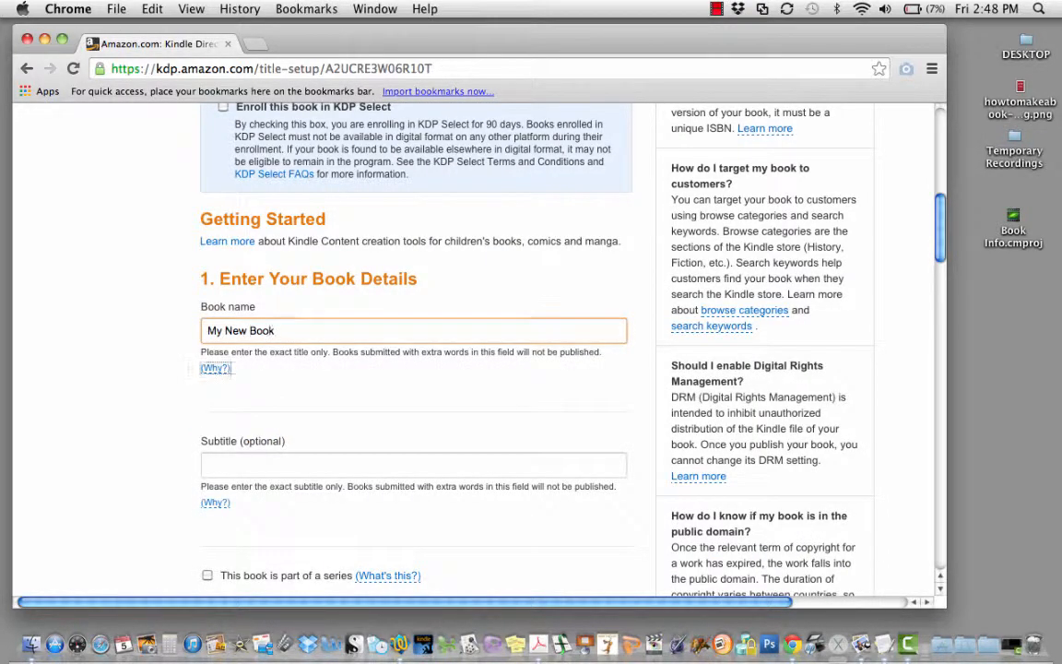
click(413, 465)
text(Laced with many)
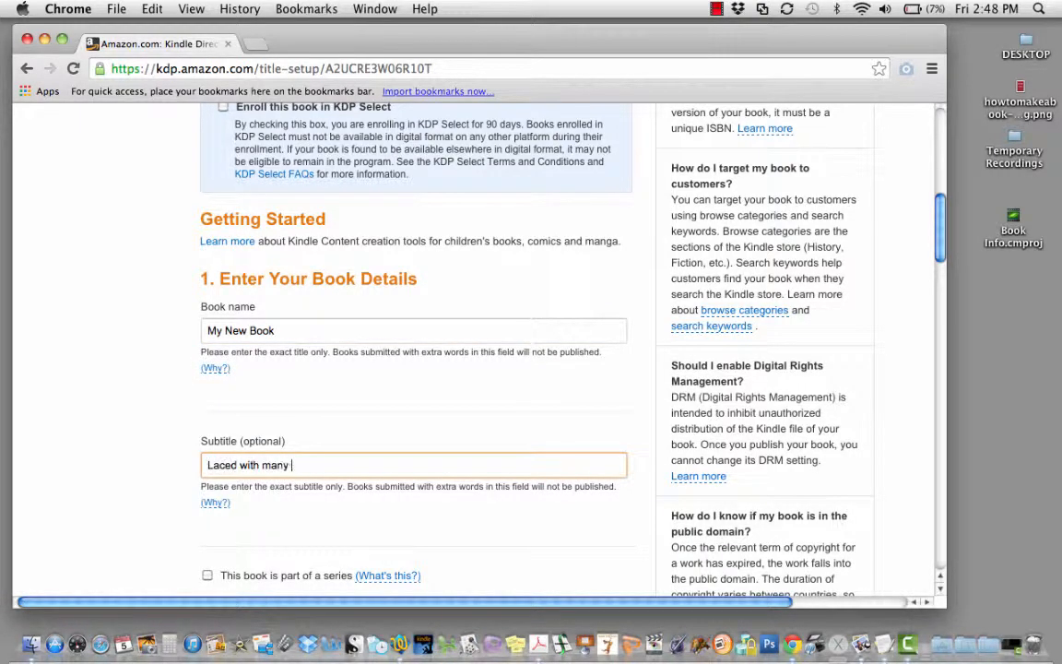
text(search terms.)
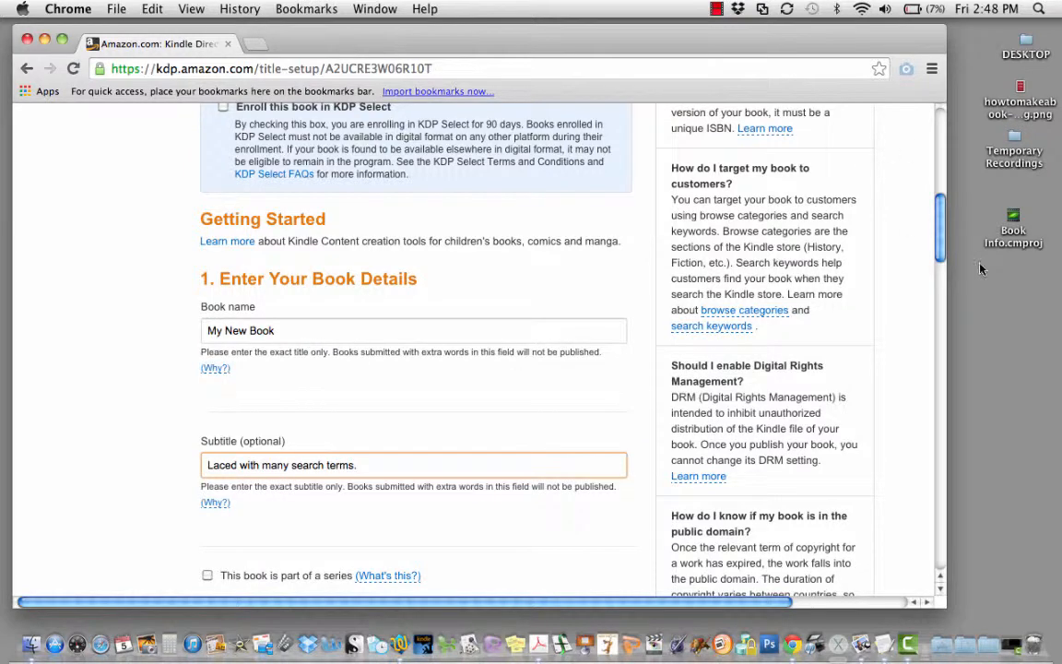
scroll(down, 3)
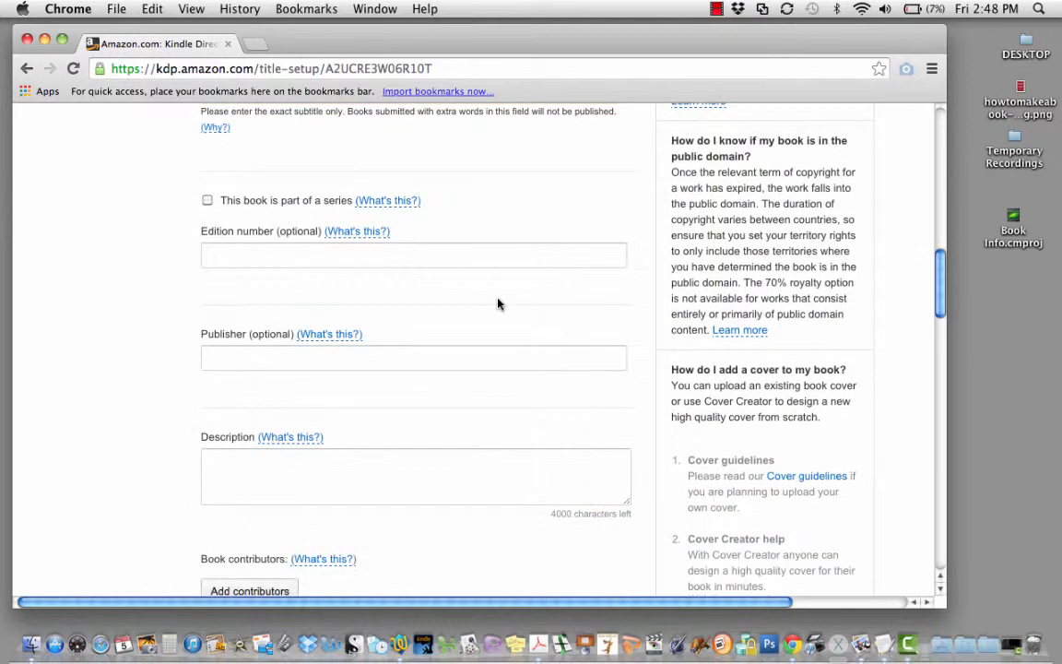
click(413, 254)
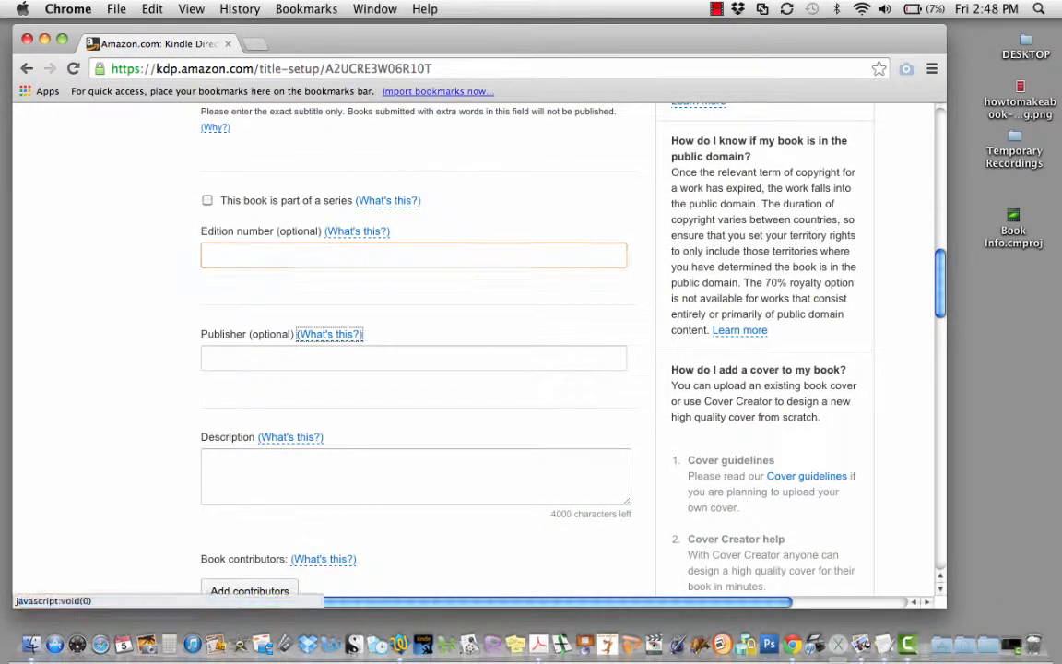
click(413, 358)
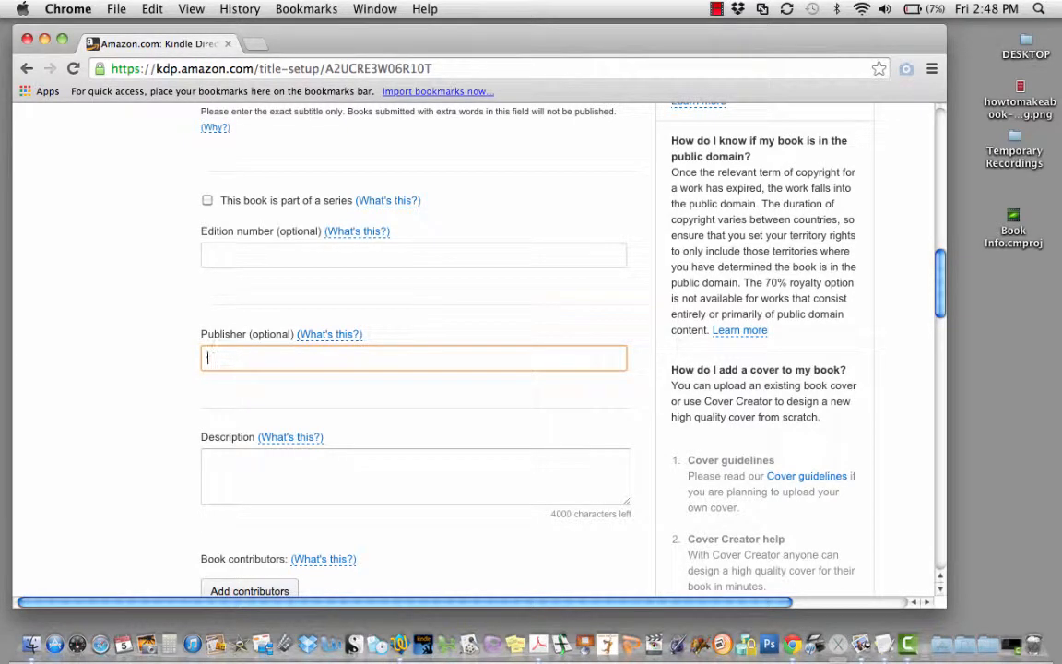
text(Myself)
click(415, 476)
text(Book description)
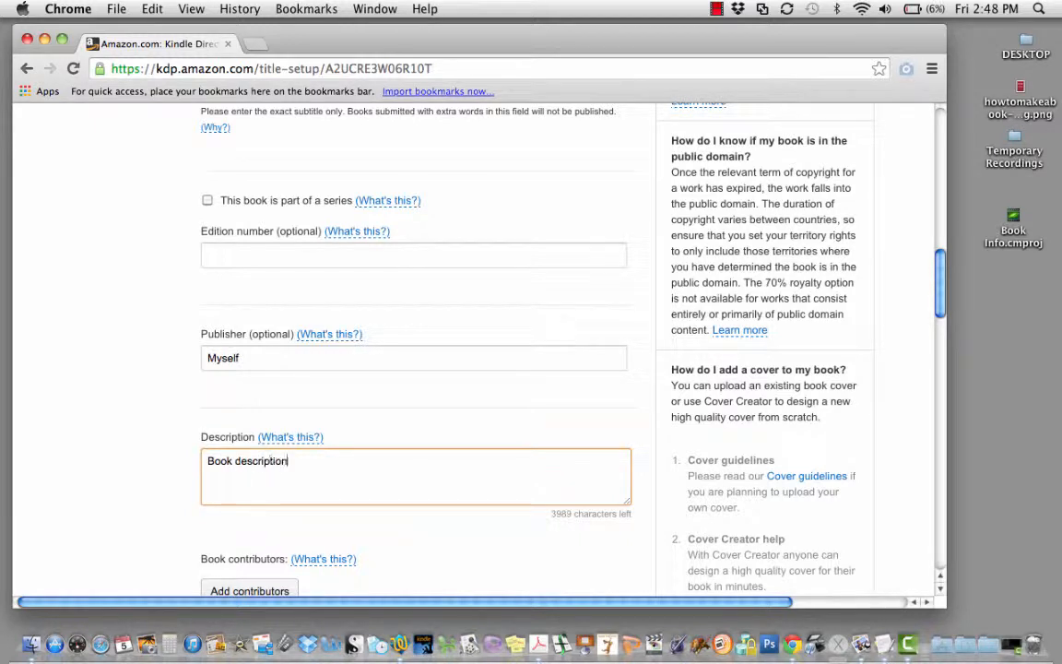
Step: Write a description about including search terms from the metadata
text(h)
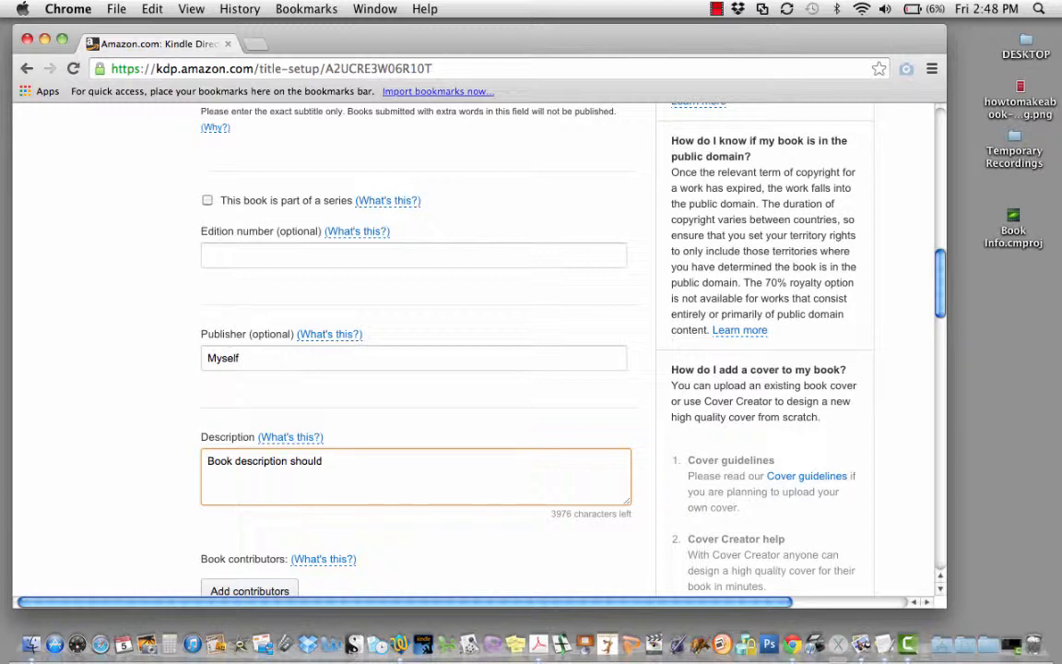
text(include)
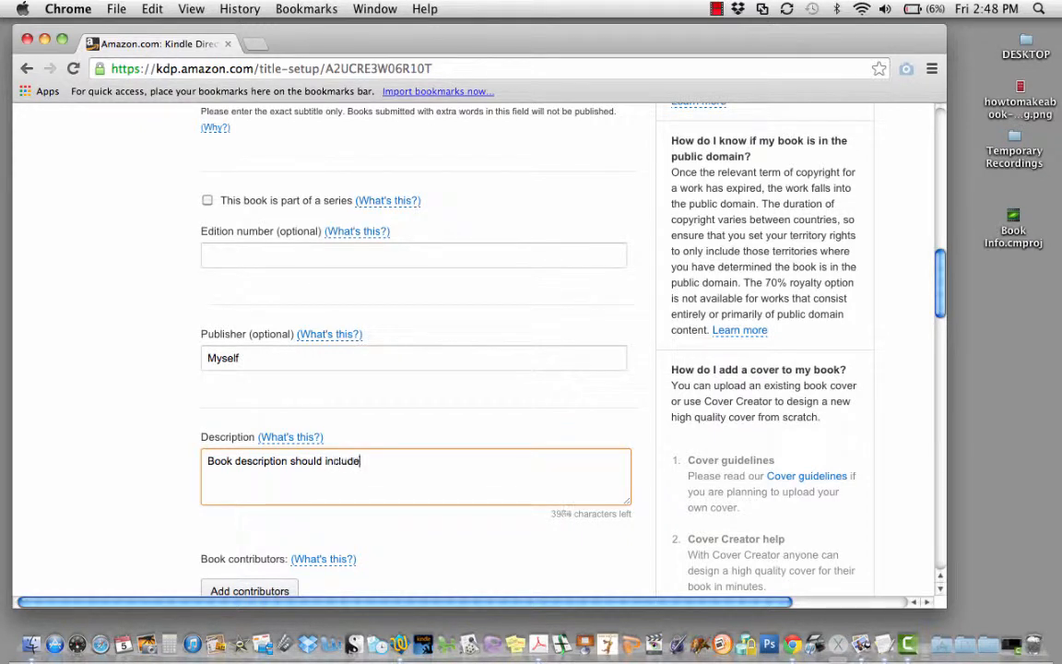
text(search terms from)
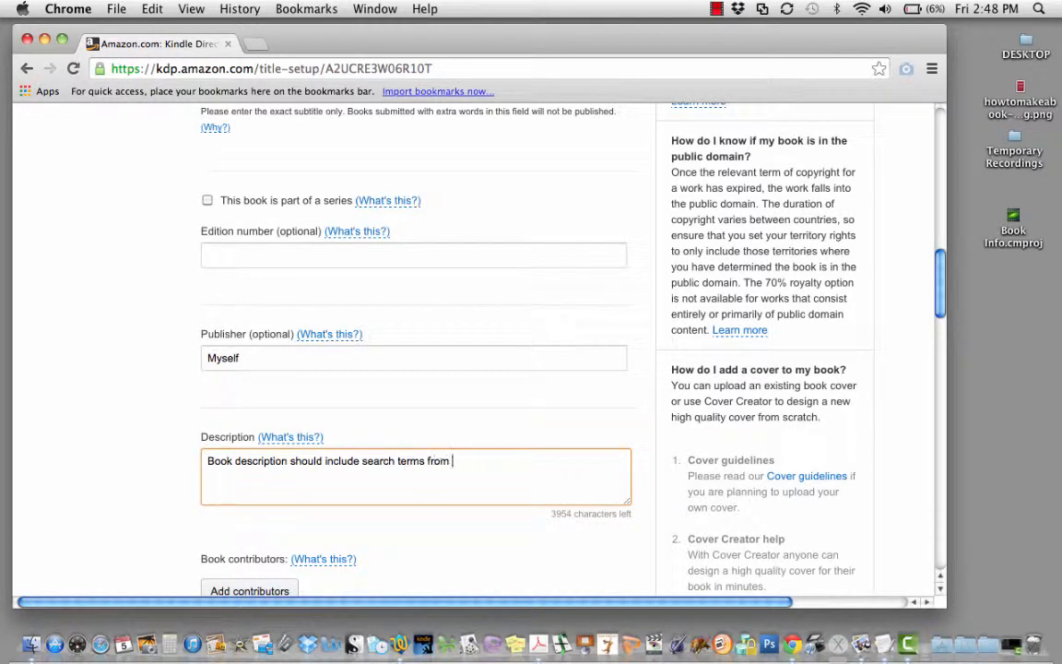
text(the metadata.)
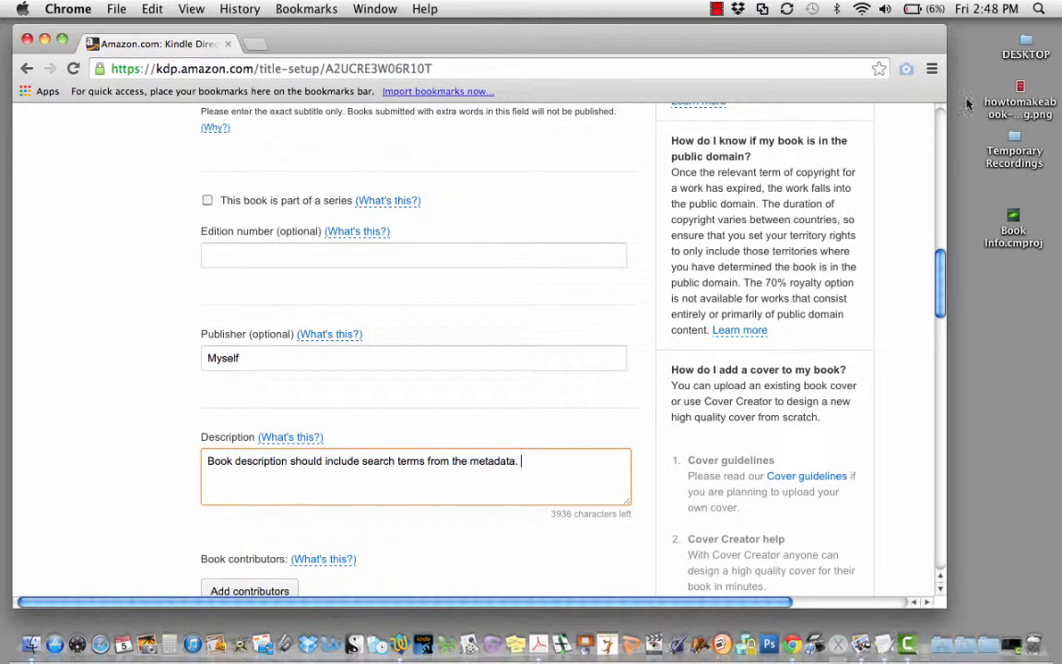
scroll(down, 3)
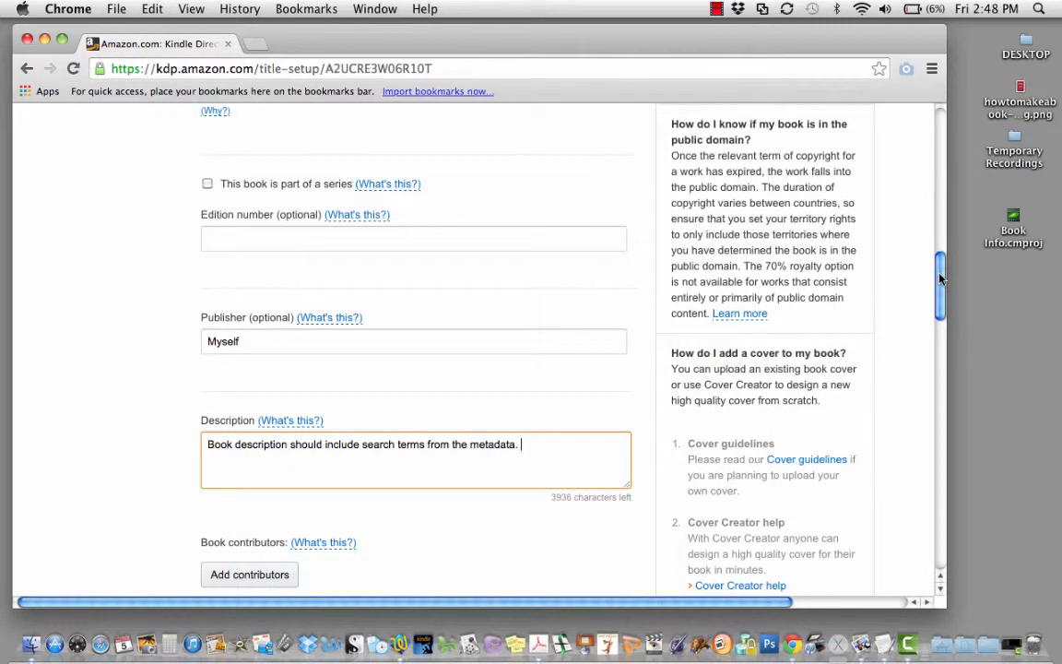
scroll(down, 3)
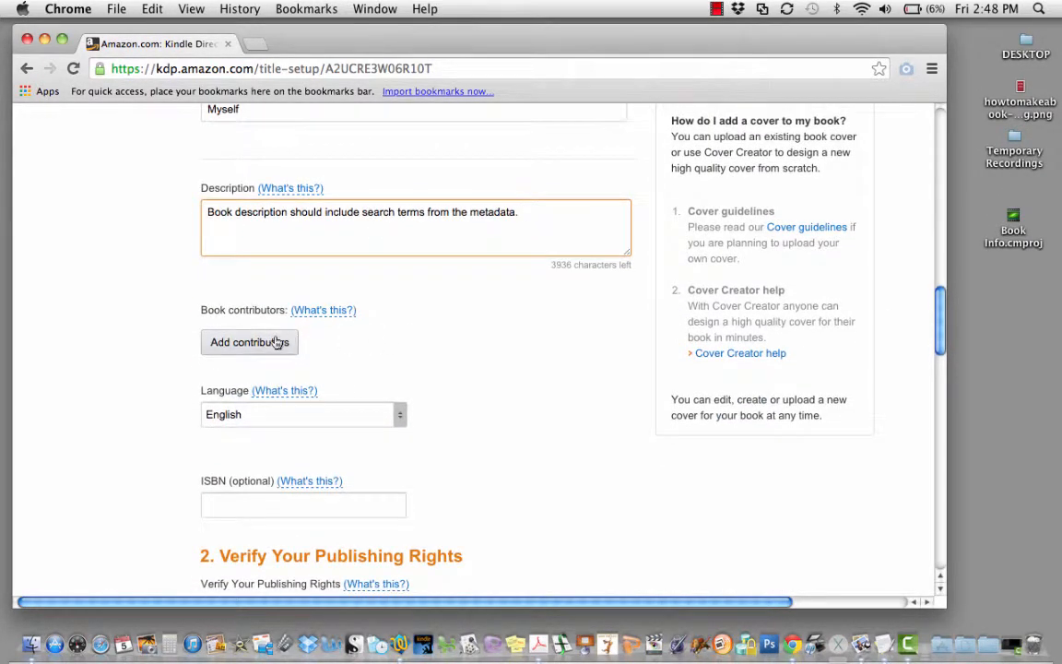
Step: Add 'My Husband' as a contributor with the Illustrator role and save it
click(249, 341)
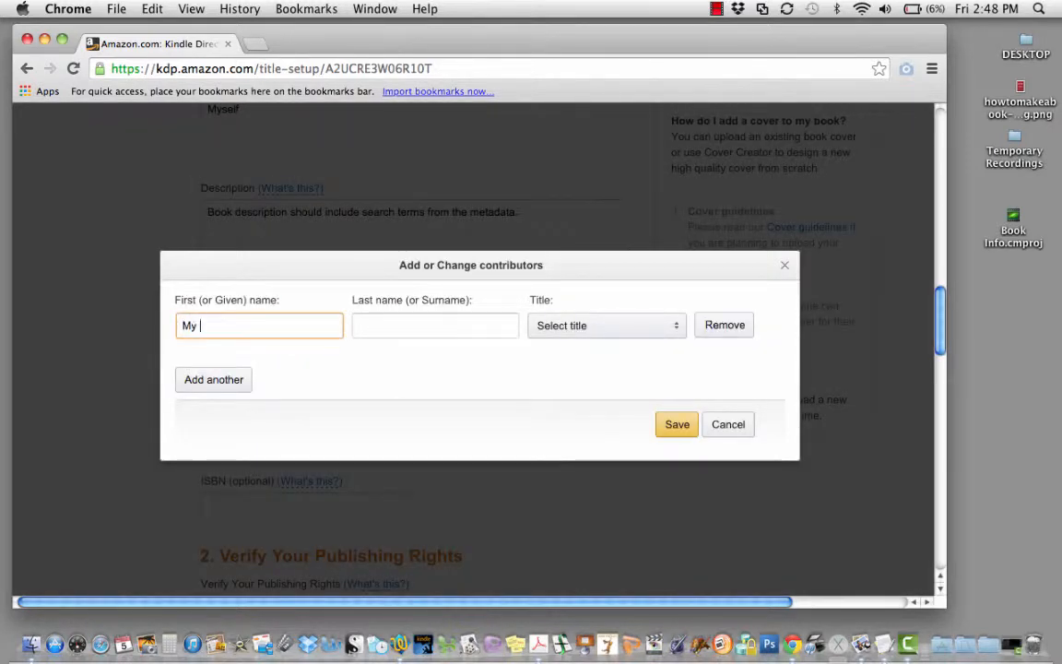
click(436, 325)
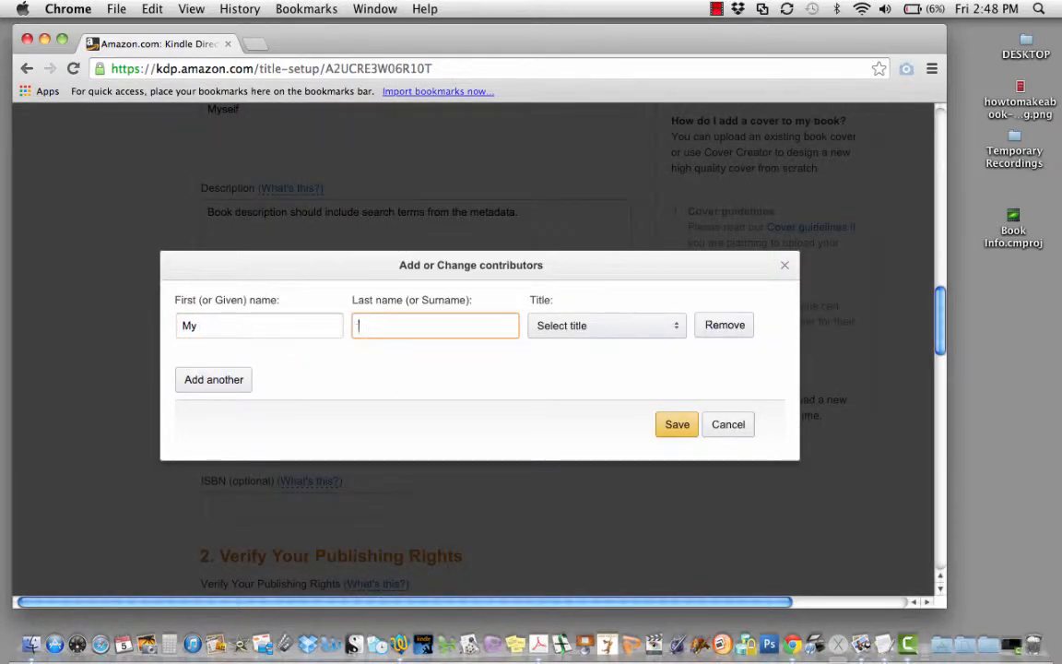
text(Husband)
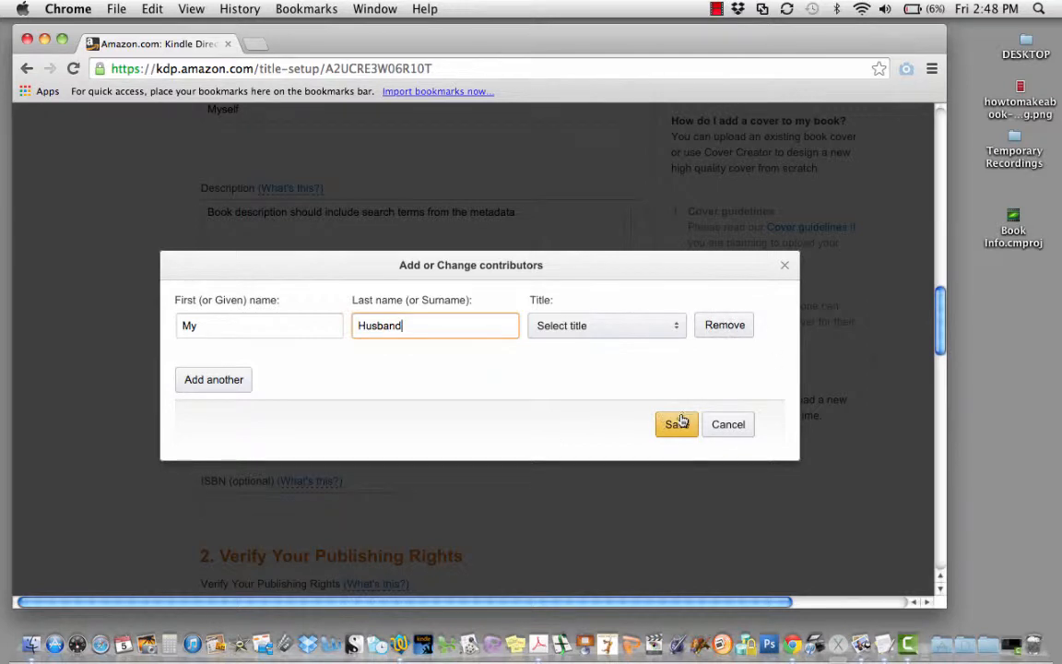
click(677, 425)
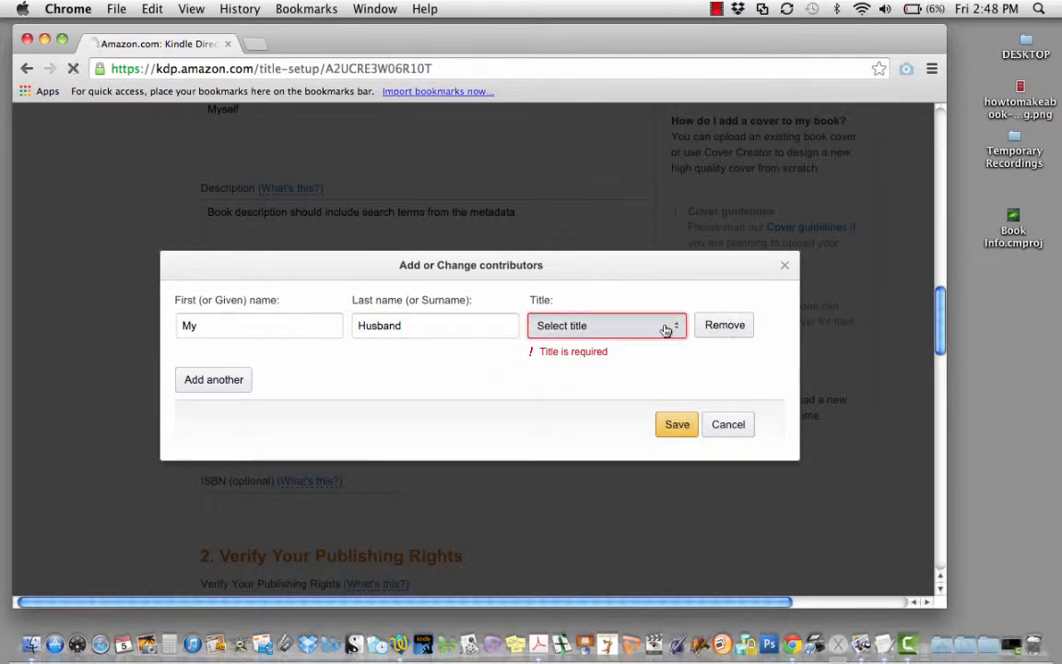
click(607, 324)
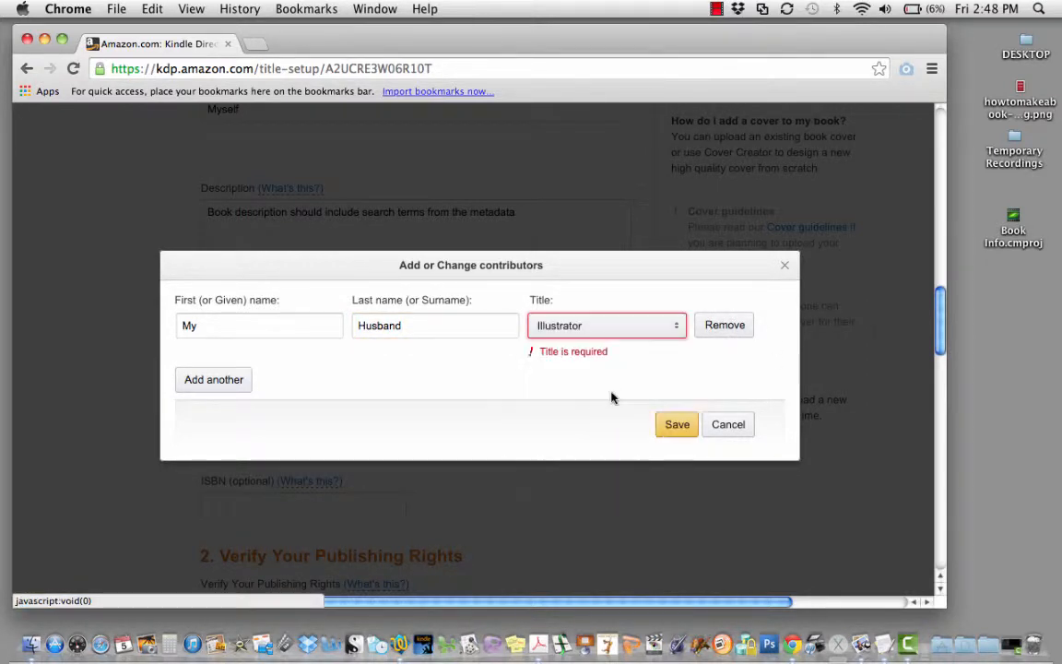
click(677, 425)
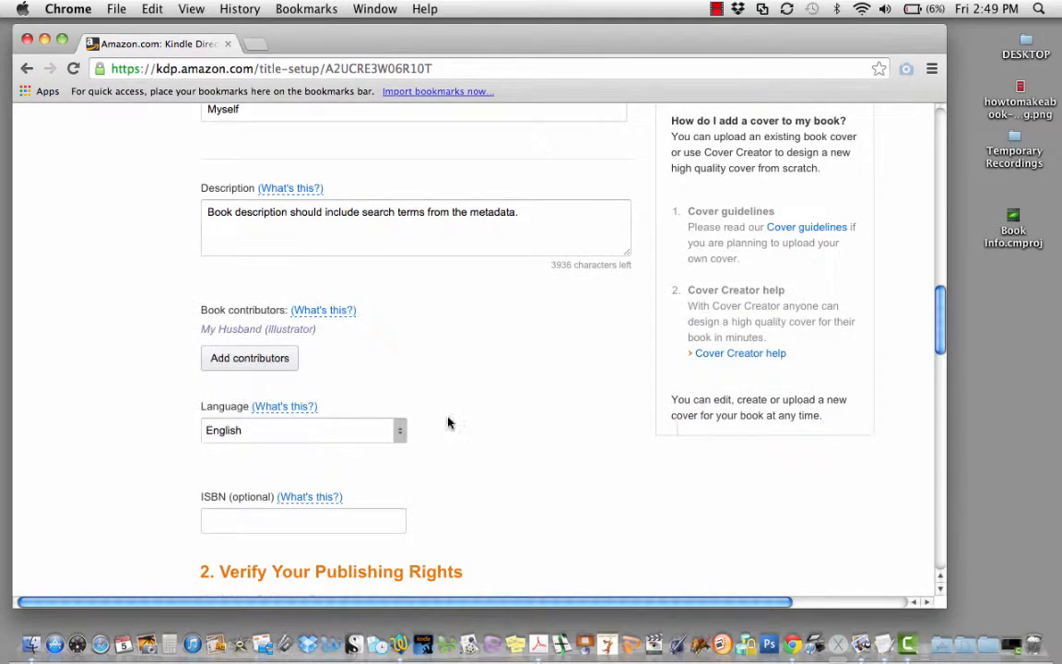
Step: Leave ISBN optional, declare the book not a public domain work, and bring up Add Categories
click(303, 520)
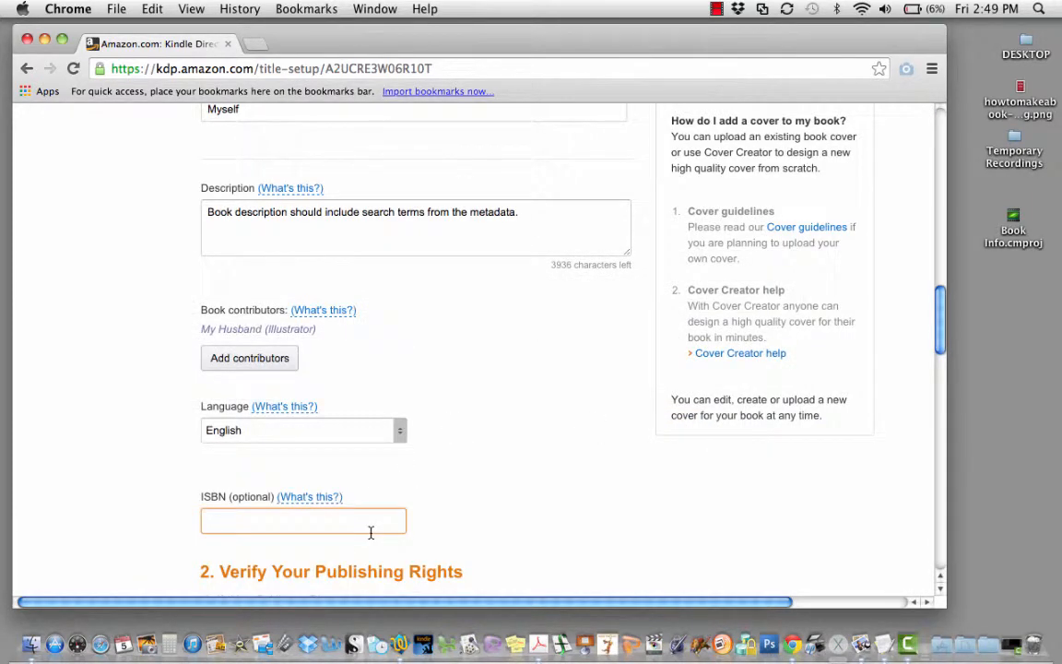
scroll(down, 3)
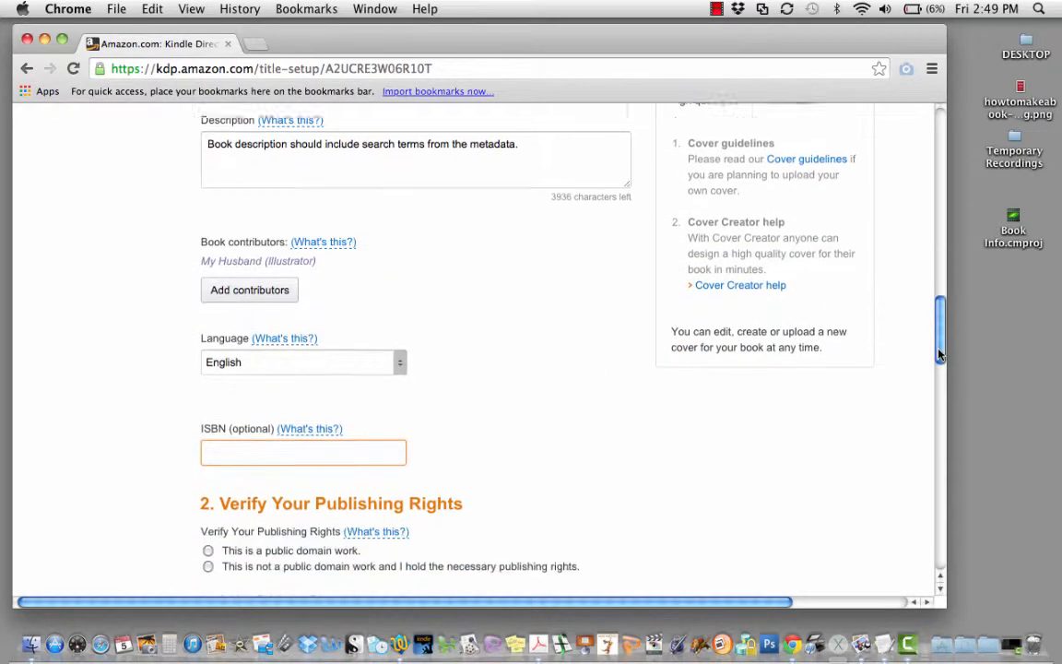
scroll(down, 3)
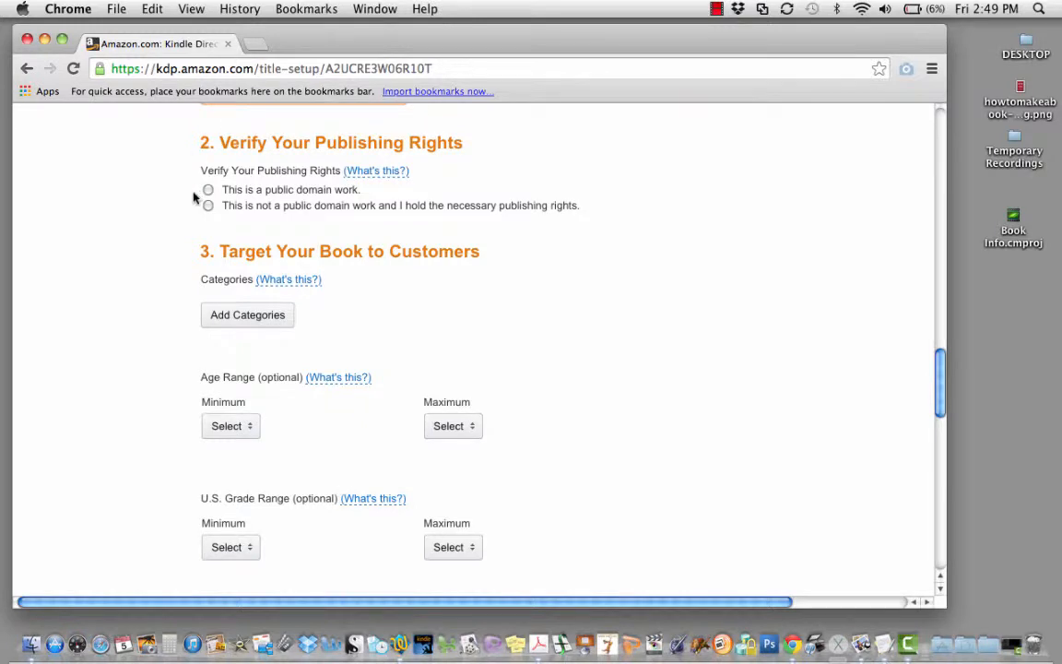
click(208, 206)
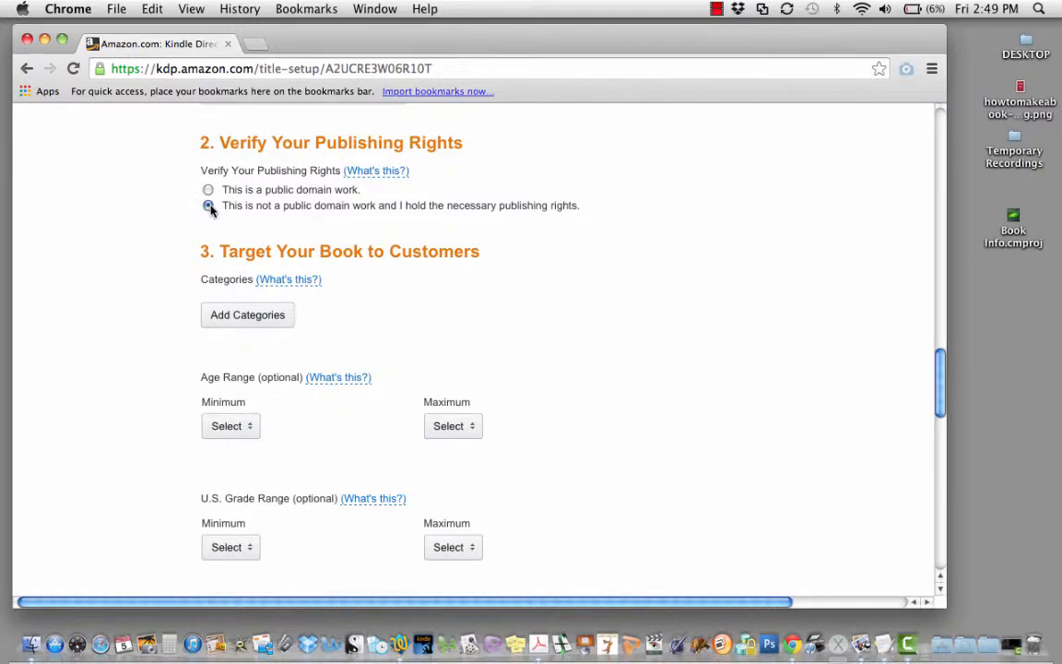
click(247, 313)
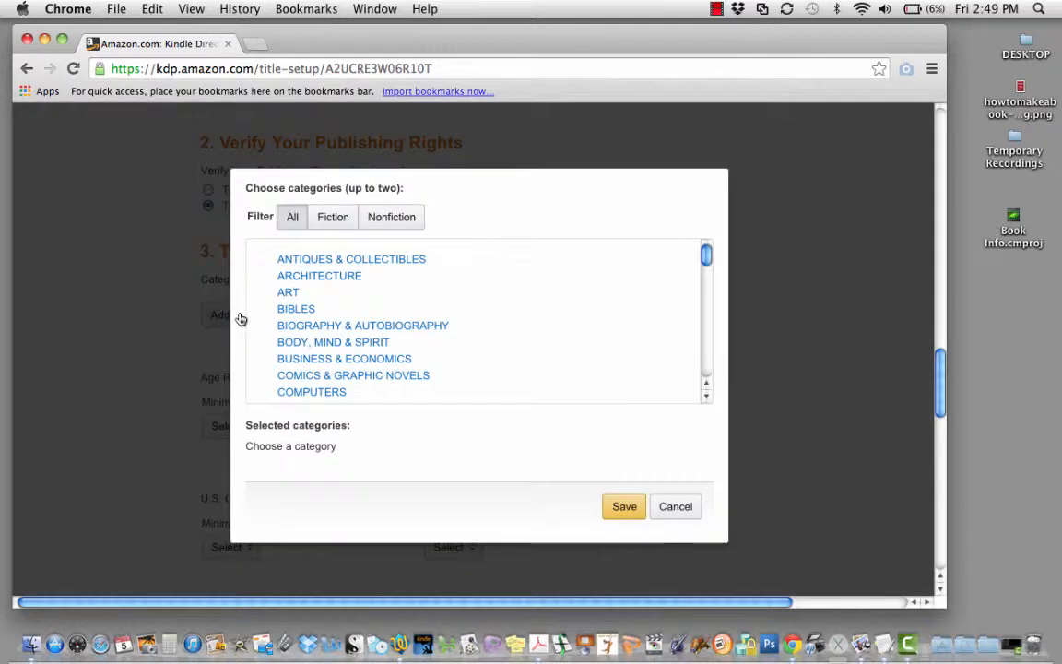
mouse_move(631, 234)
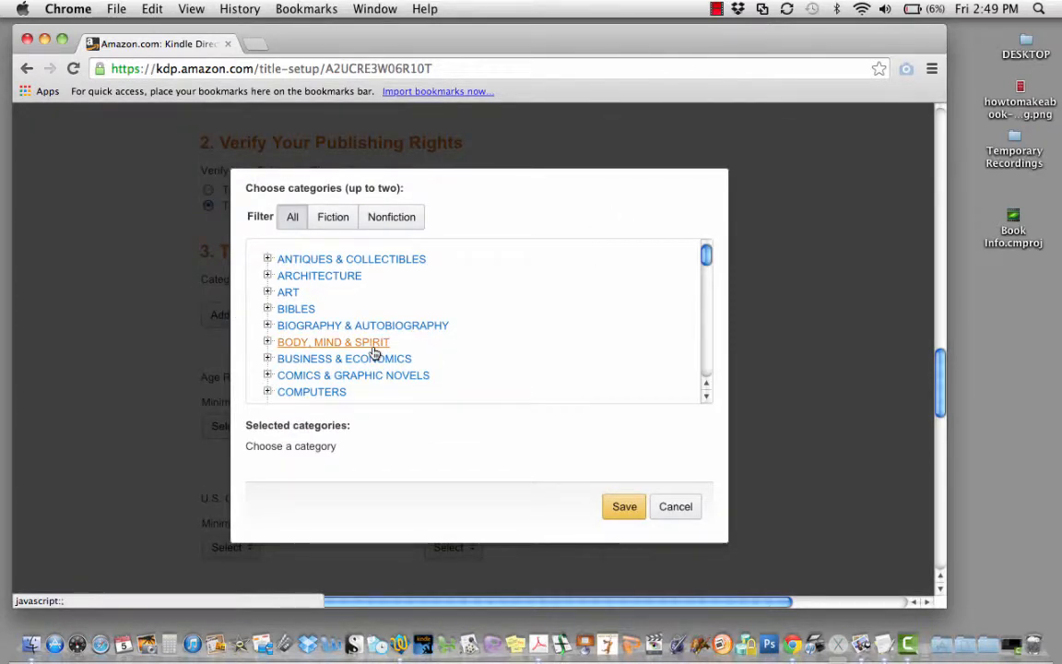
Step: Under BODY, MIND & SPIRIT, save Channeling & Mediumship and Healing > Prayer & Spiritual as categories
click(269, 341)
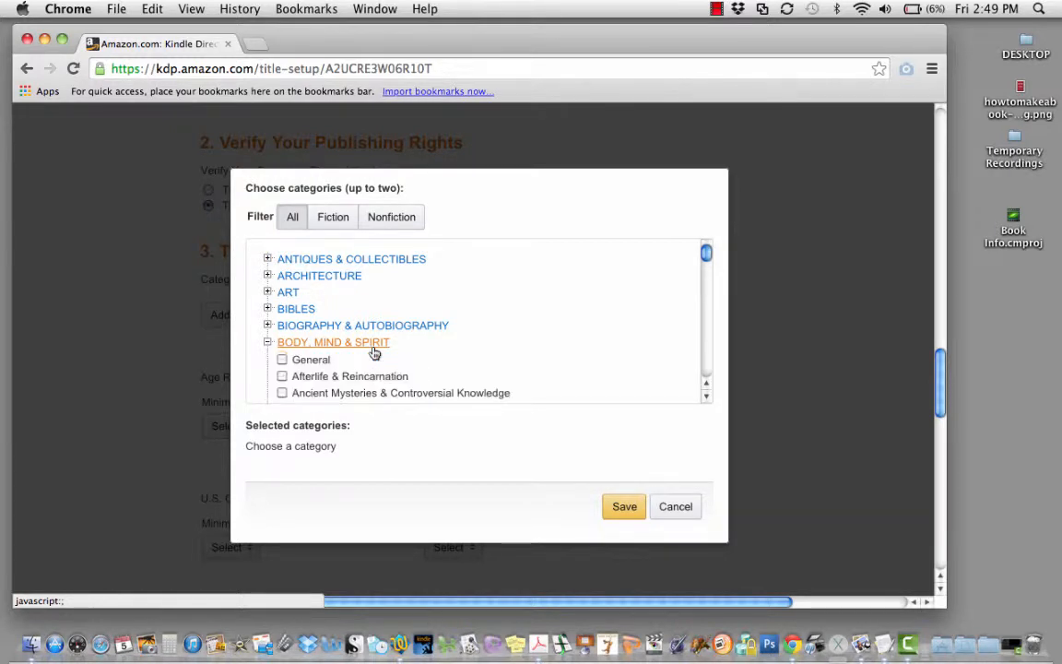
scroll(down, 3)
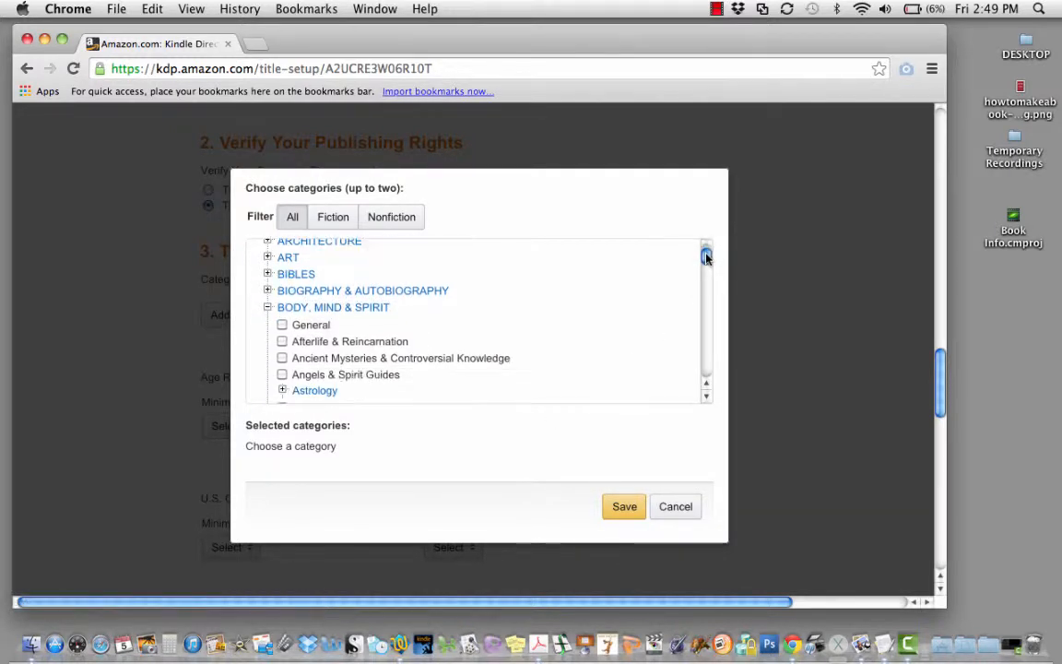
scroll(down, 3)
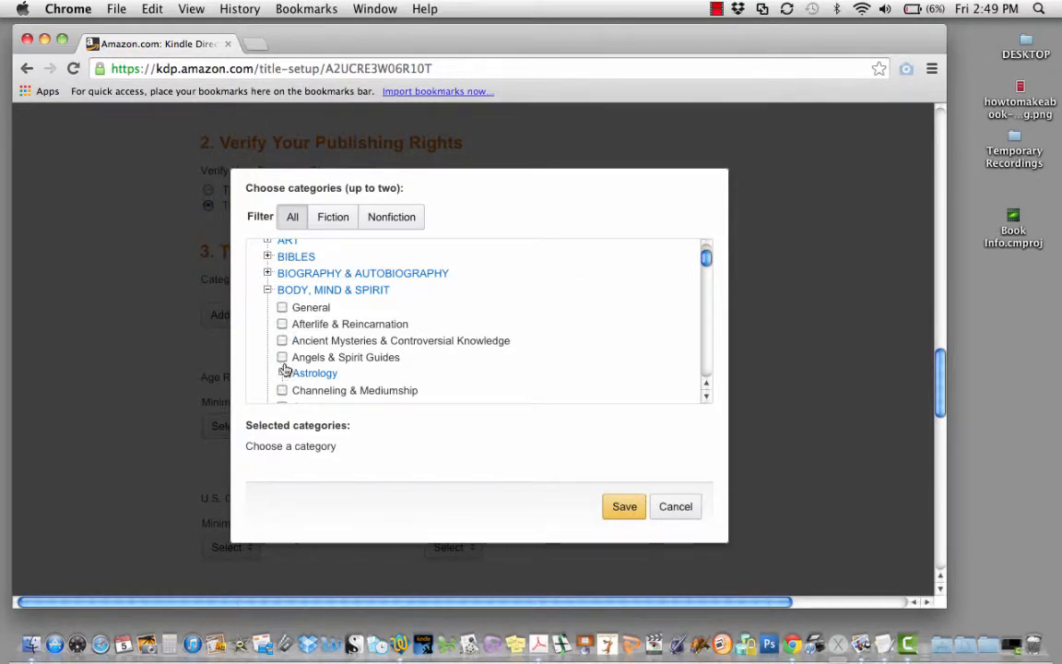
click(282, 391)
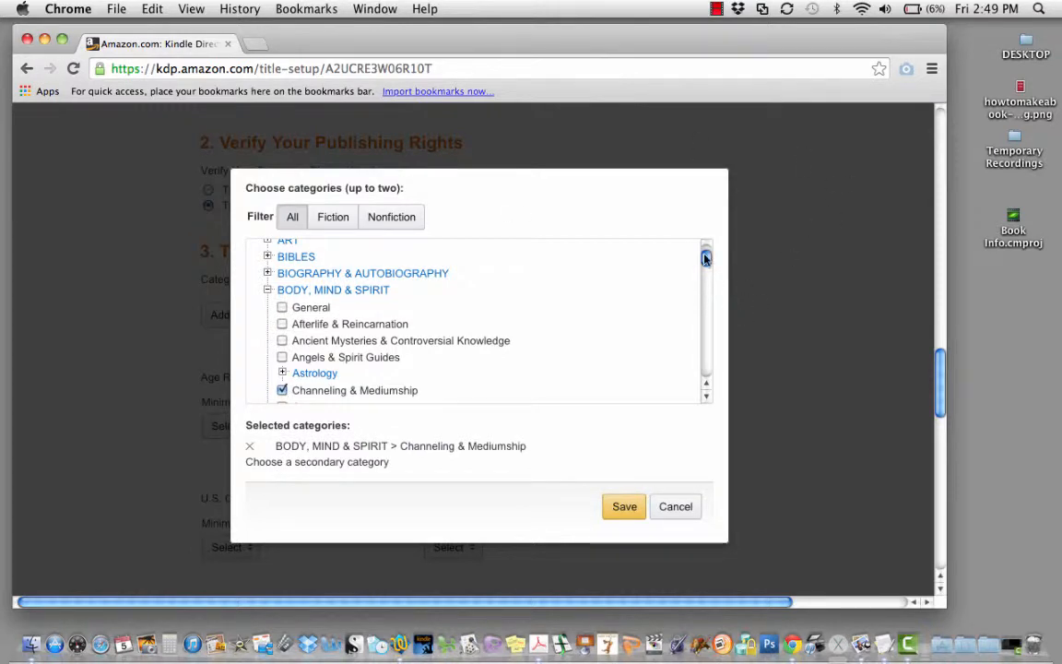
scroll(down, 3)
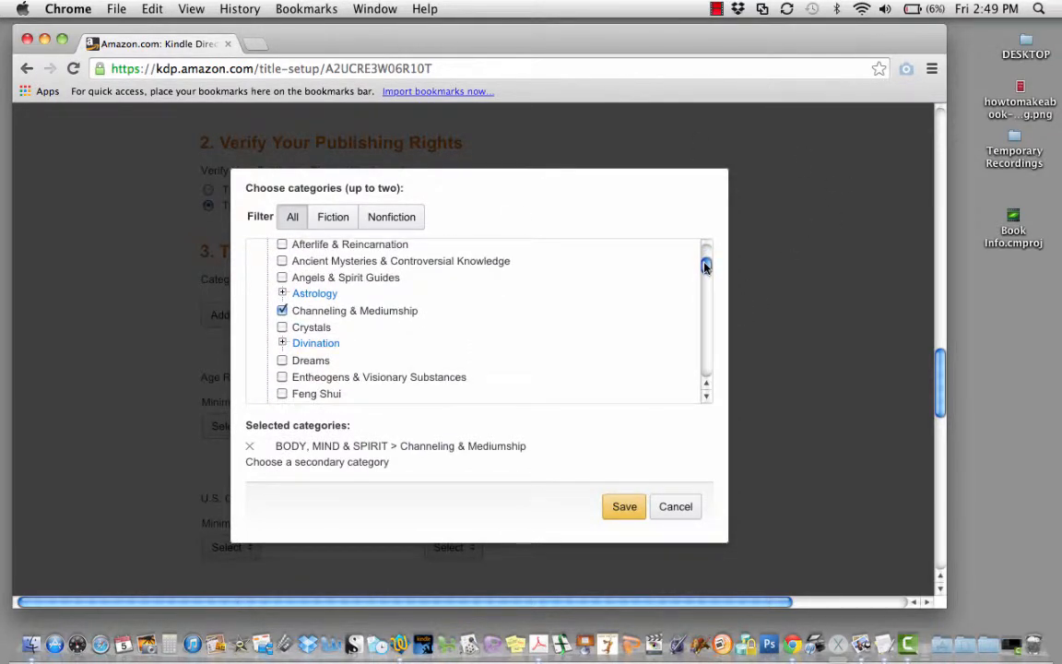
scroll(down, 3)
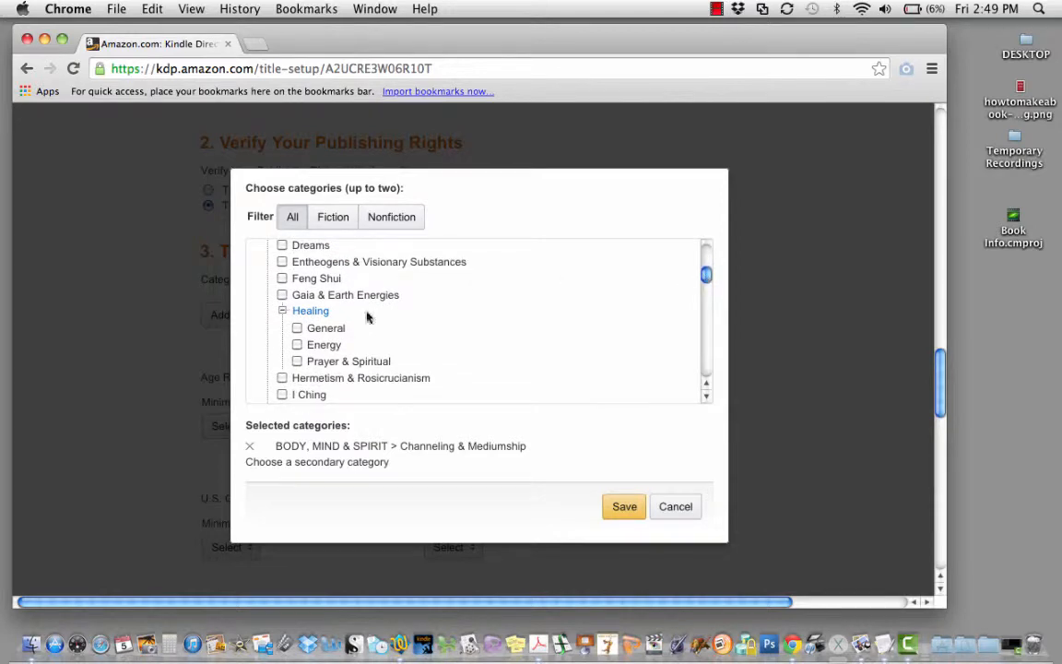
click(297, 360)
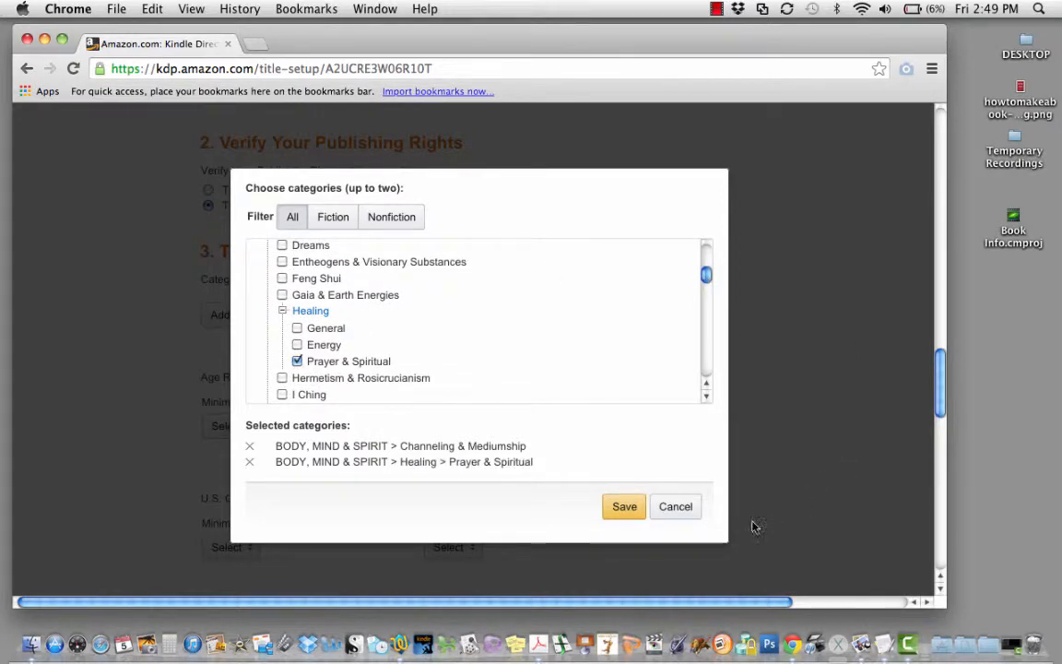
click(623, 505)
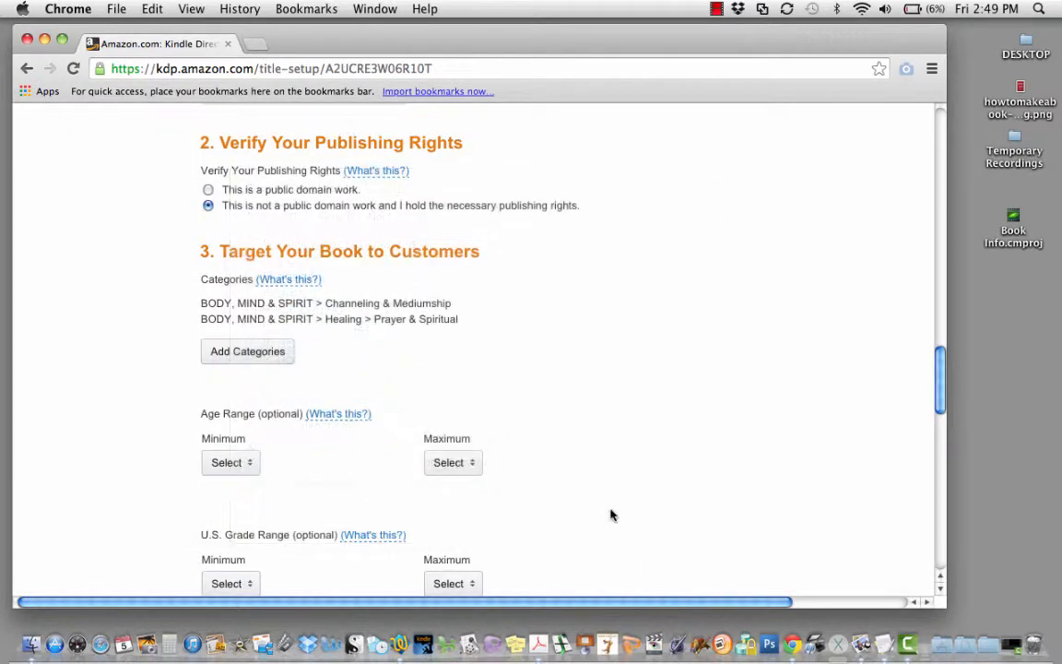
mouse_move(538, 516)
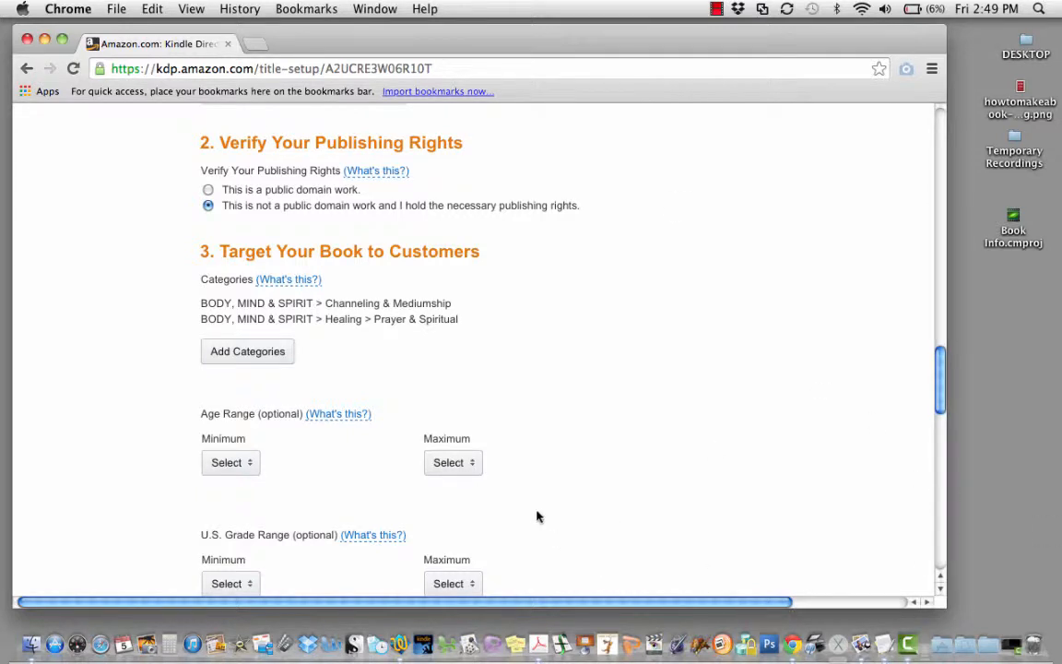
mouse_move(631, 450)
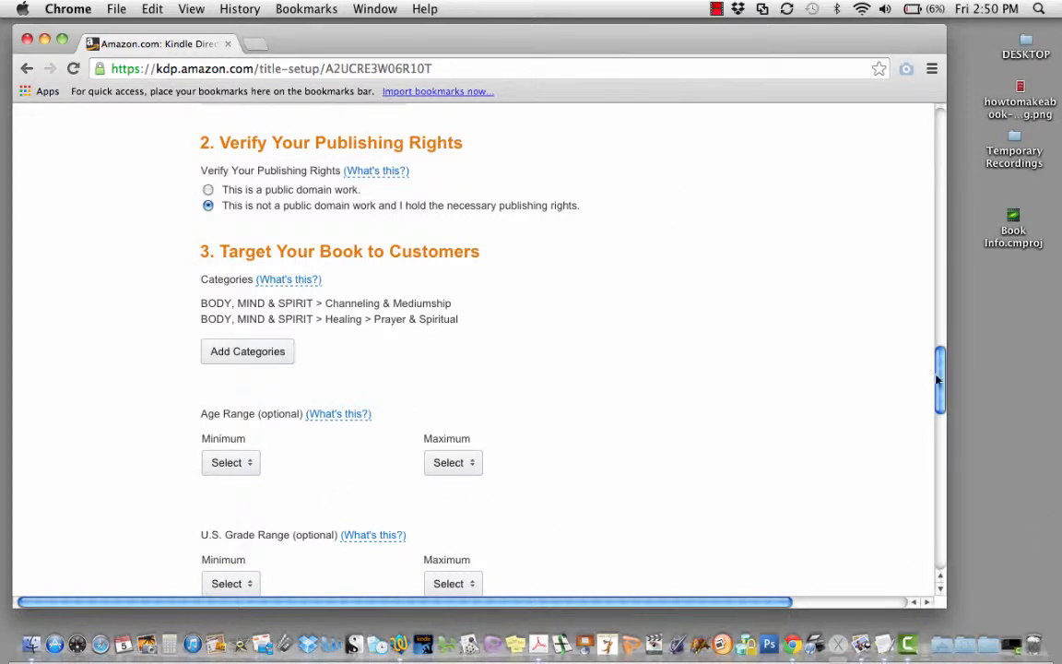
Step: Enter 'keywords,' as the first search keyword and reach the book cover section
scroll(down, 3)
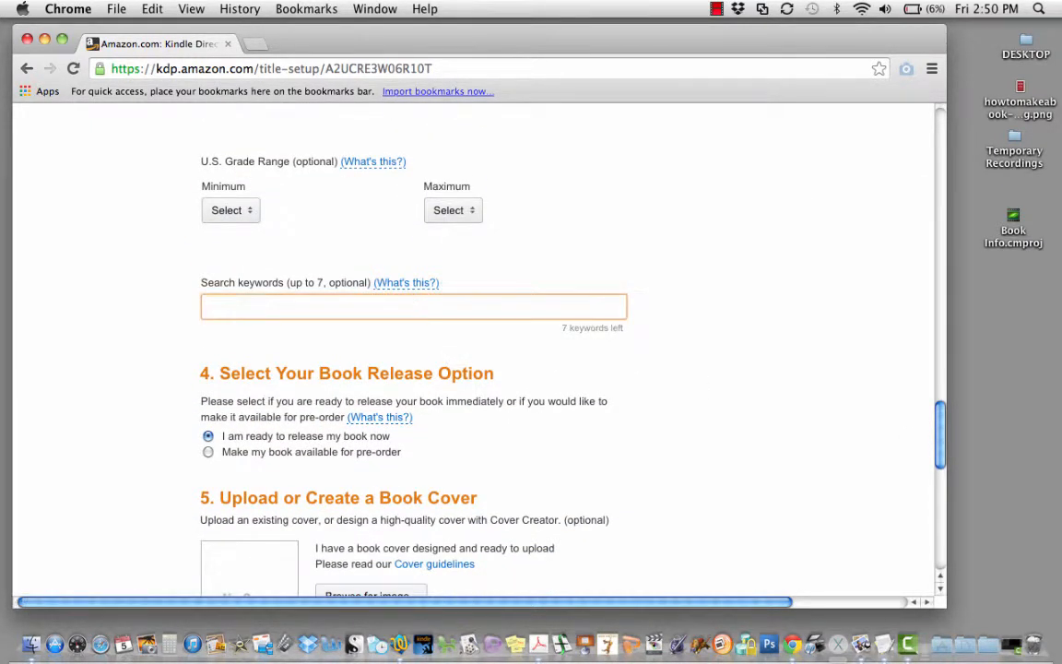
text(keywords)
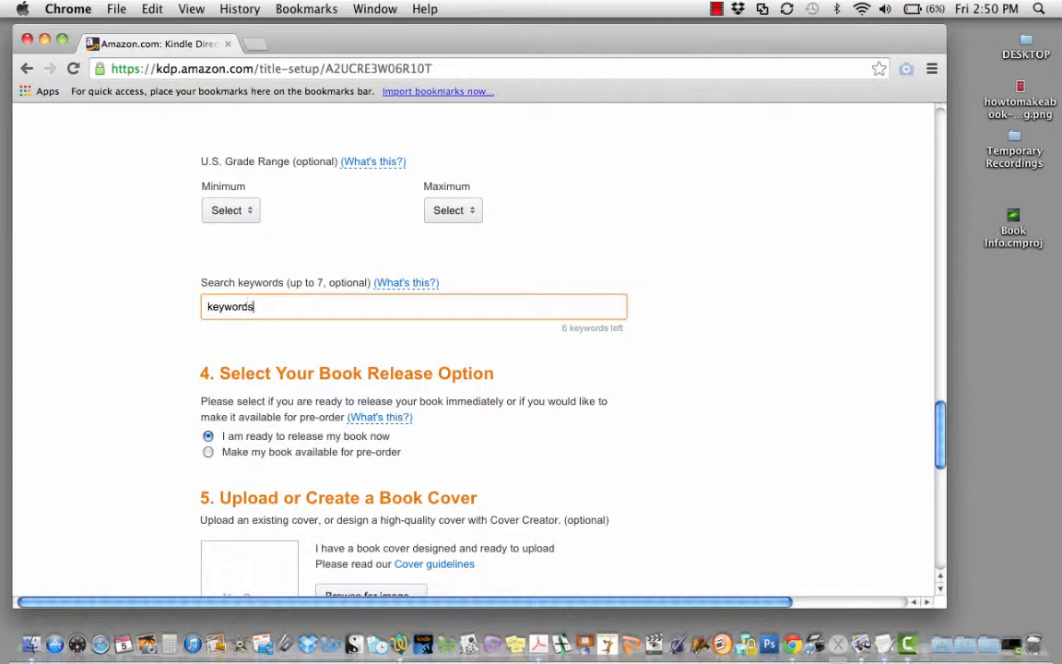
text(,)
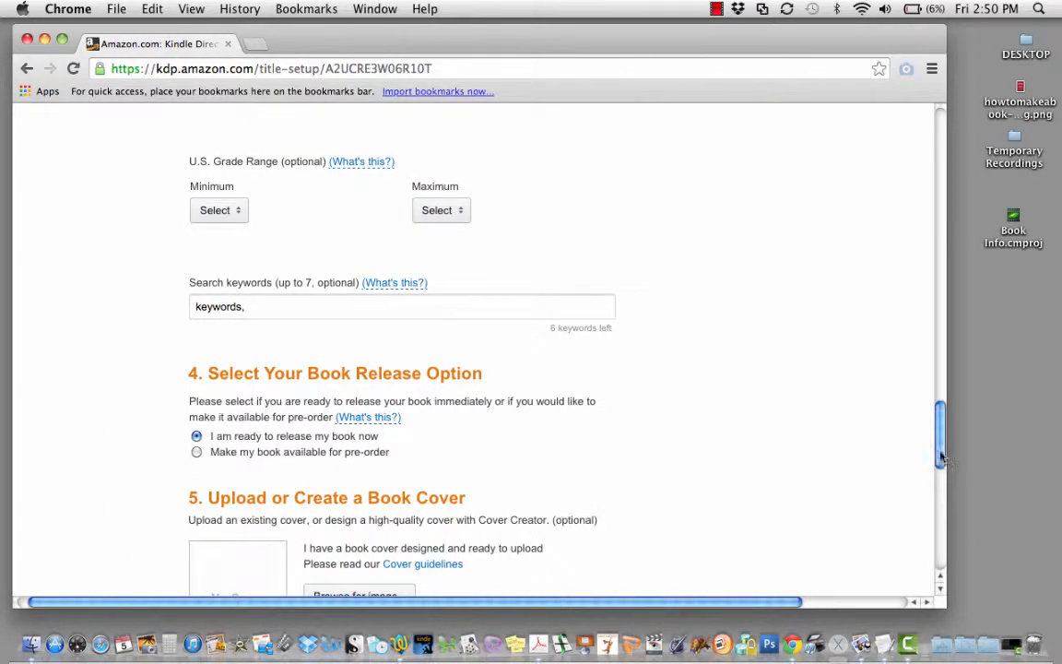
scroll(down, 3)
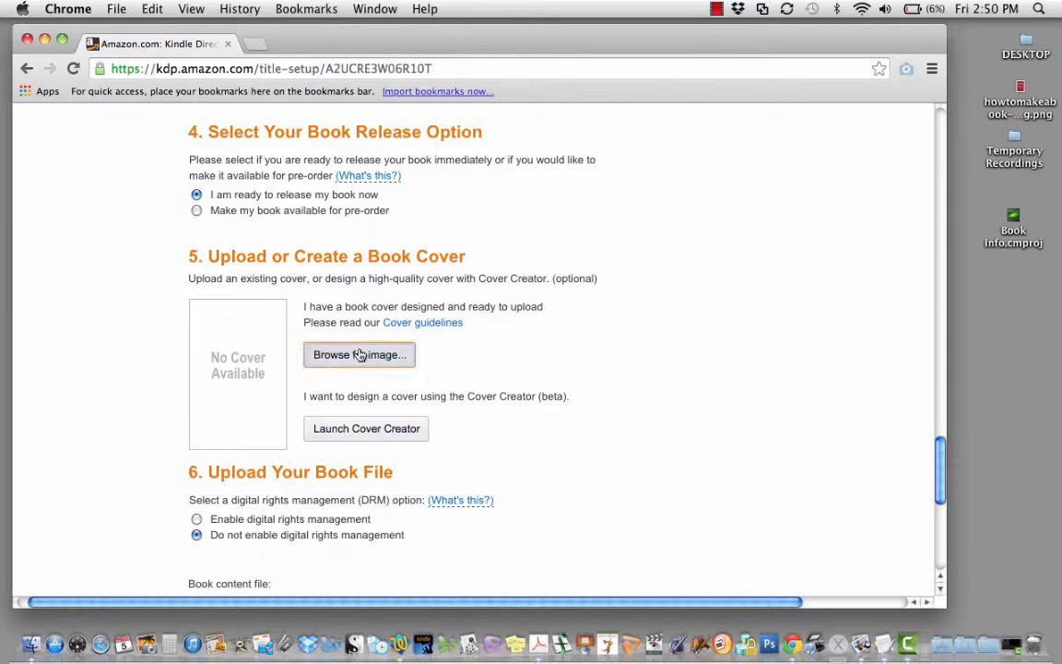
Step: Save the book details and upload howtomakeabook-1.png from the DESKTOP as the cover image
click(358, 354)
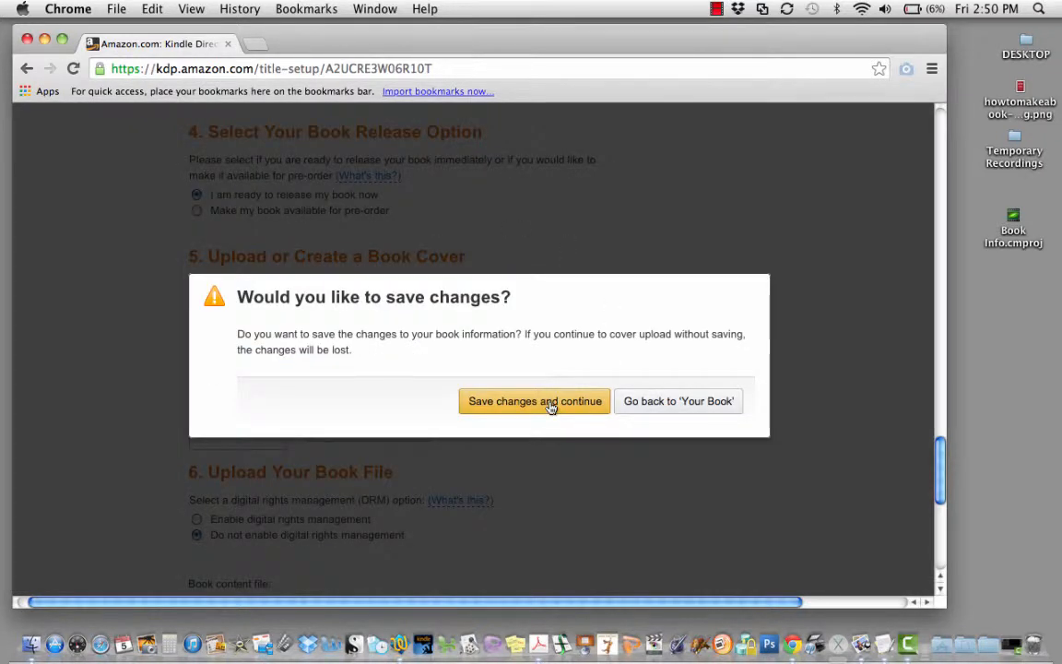
click(534, 400)
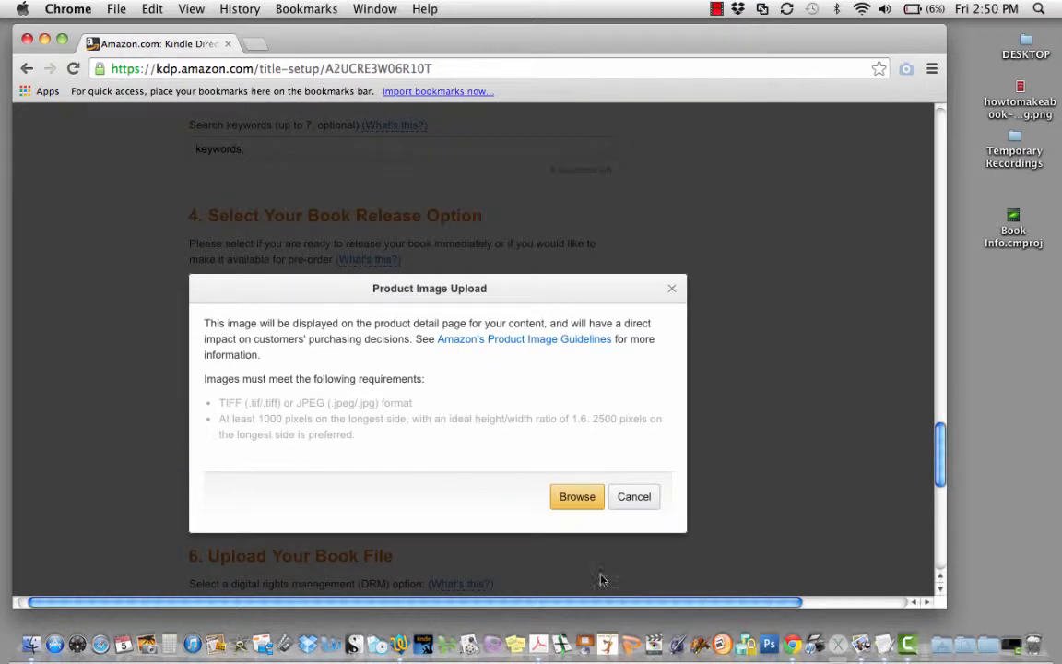
click(576, 496)
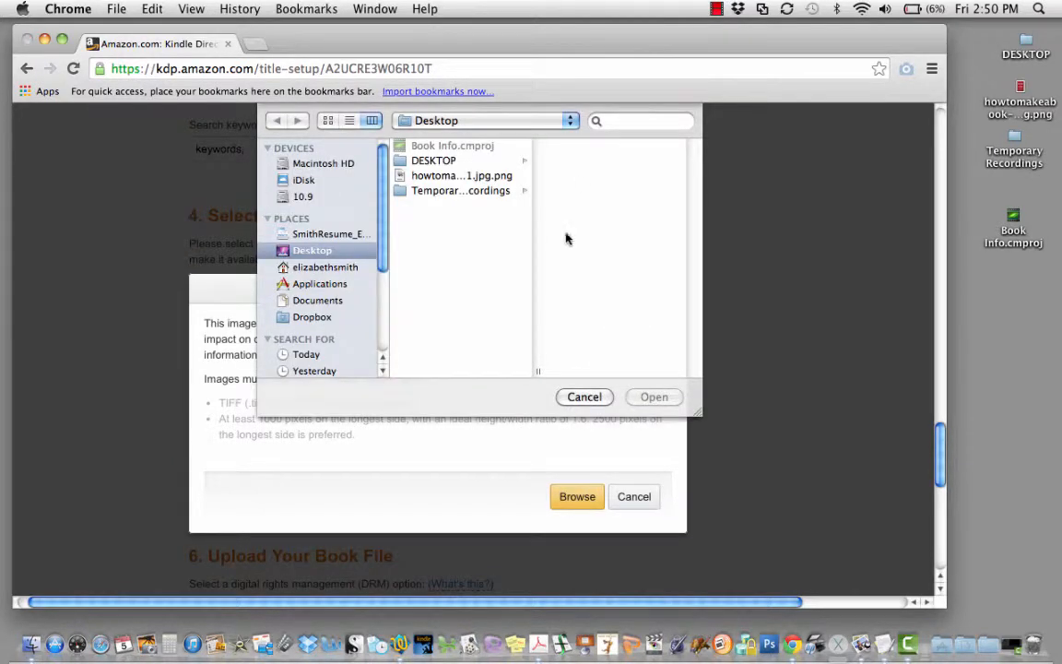
click(433, 158)
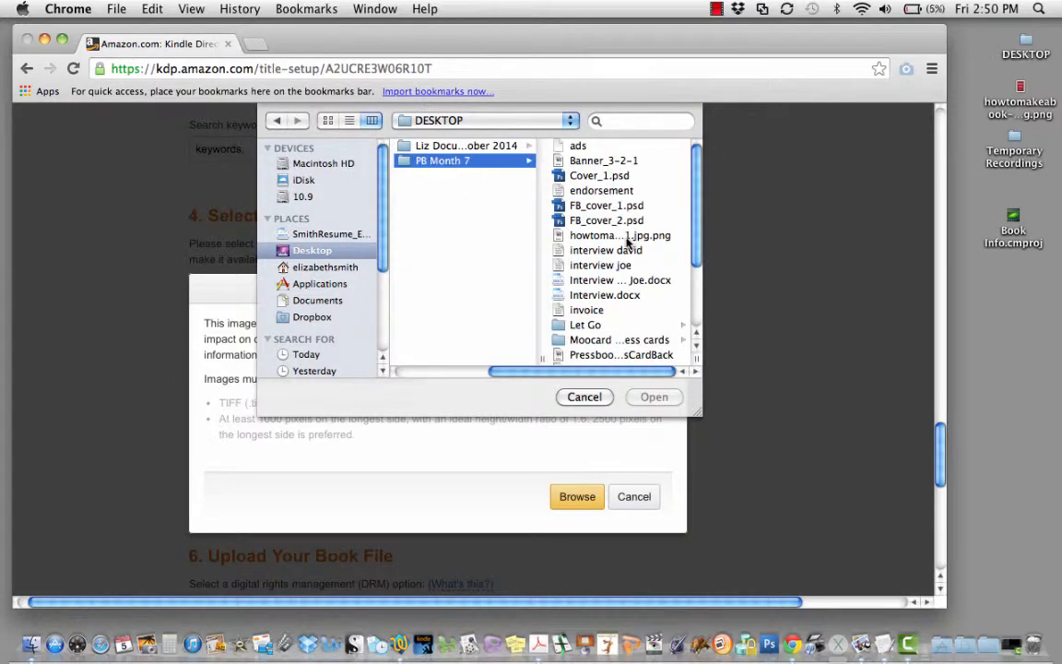
click(619, 236)
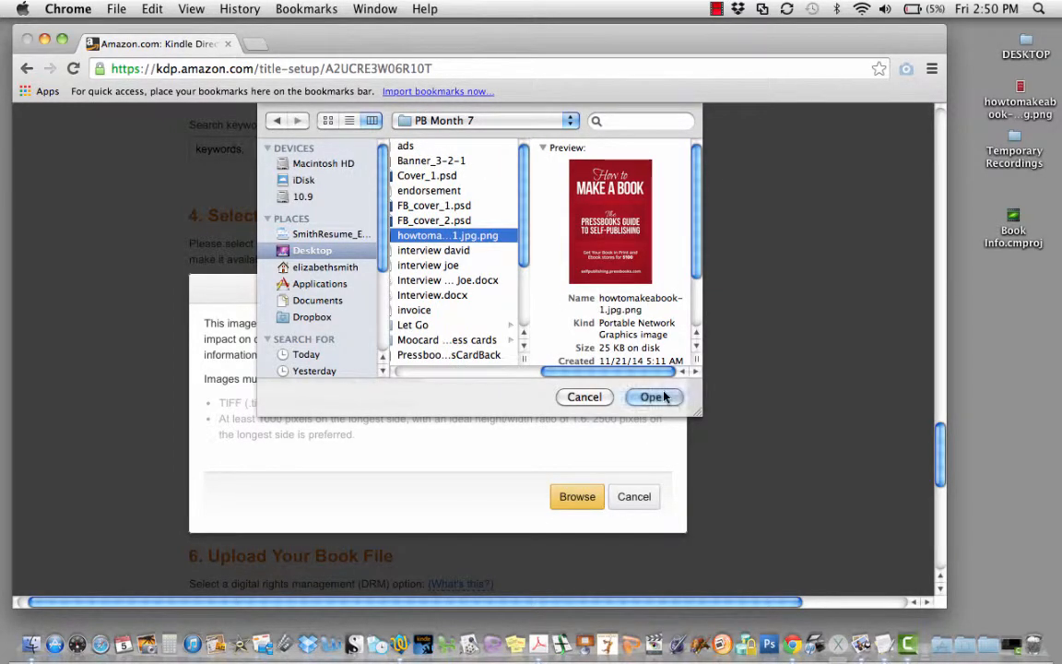
click(655, 396)
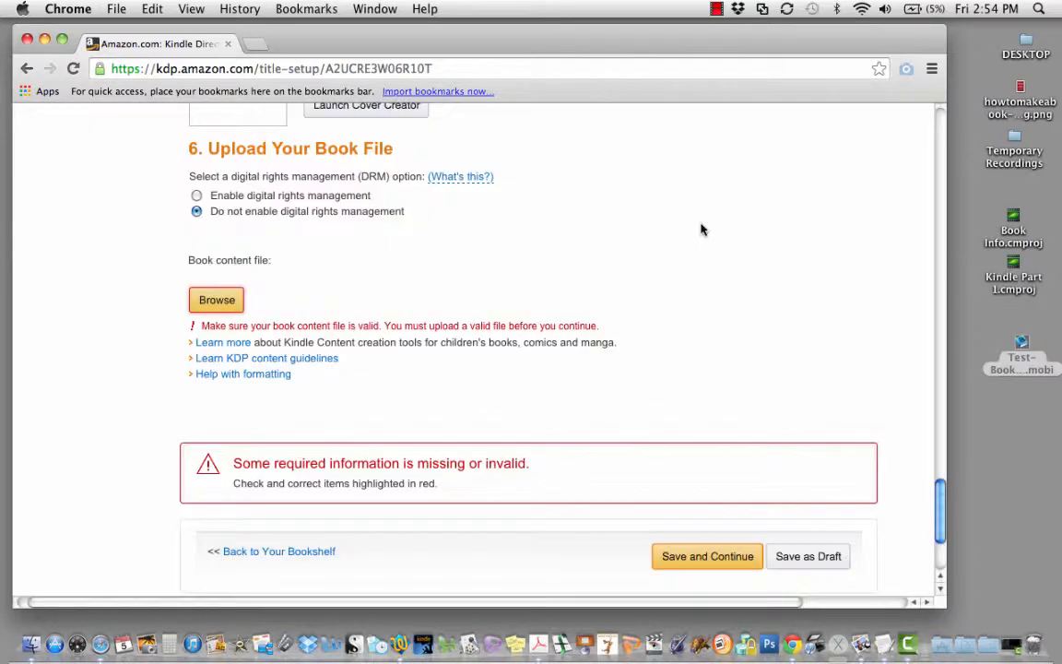
Step: Download the latest MOBI export of My New Book from the Pressbooks Export page
click(216, 299)
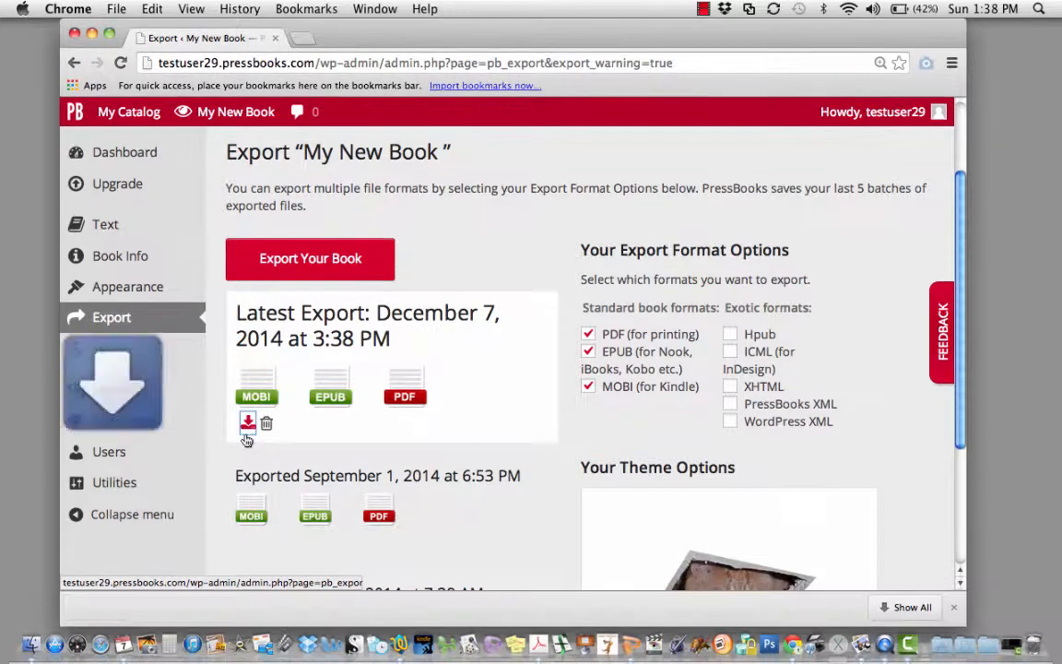
click(247, 420)
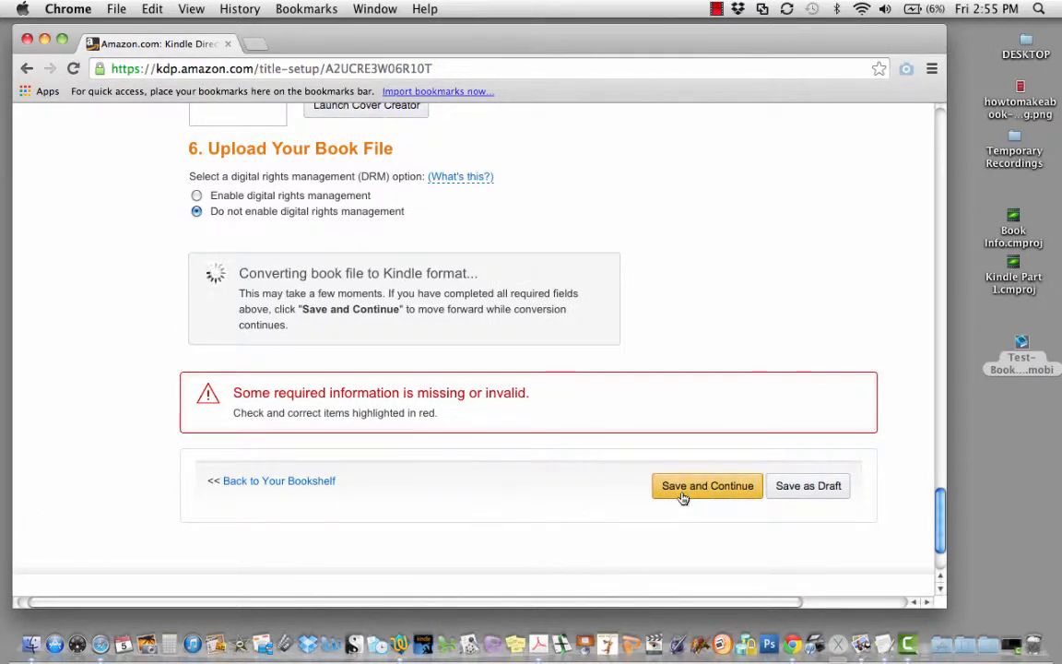
Step: Save the book details and file upload and continue to Rights & Pricing
click(708, 487)
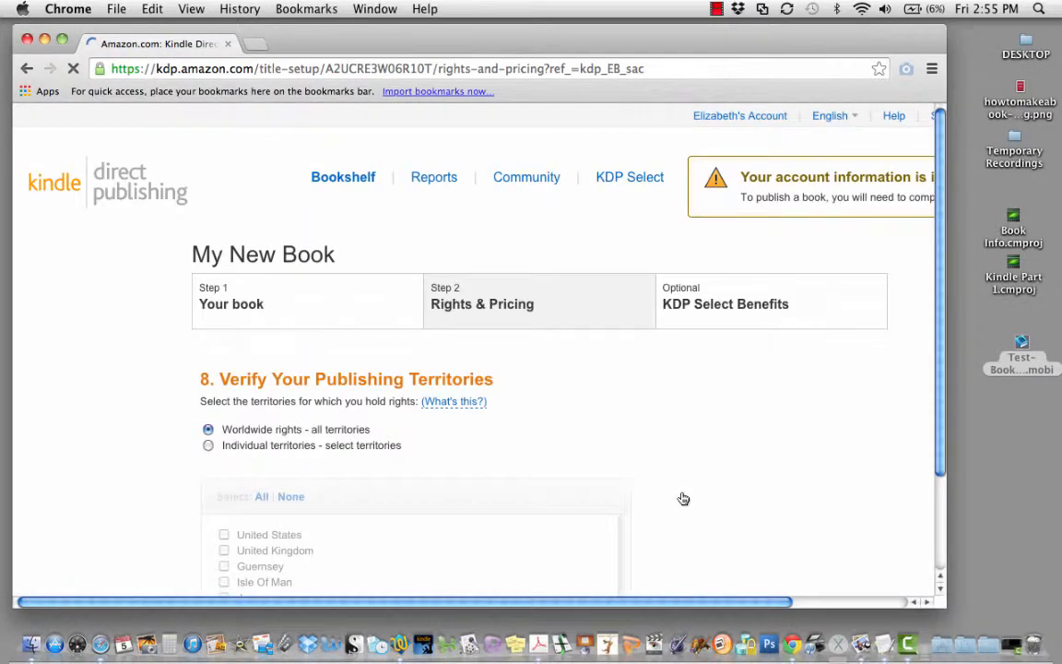
mouse_move(763, 288)
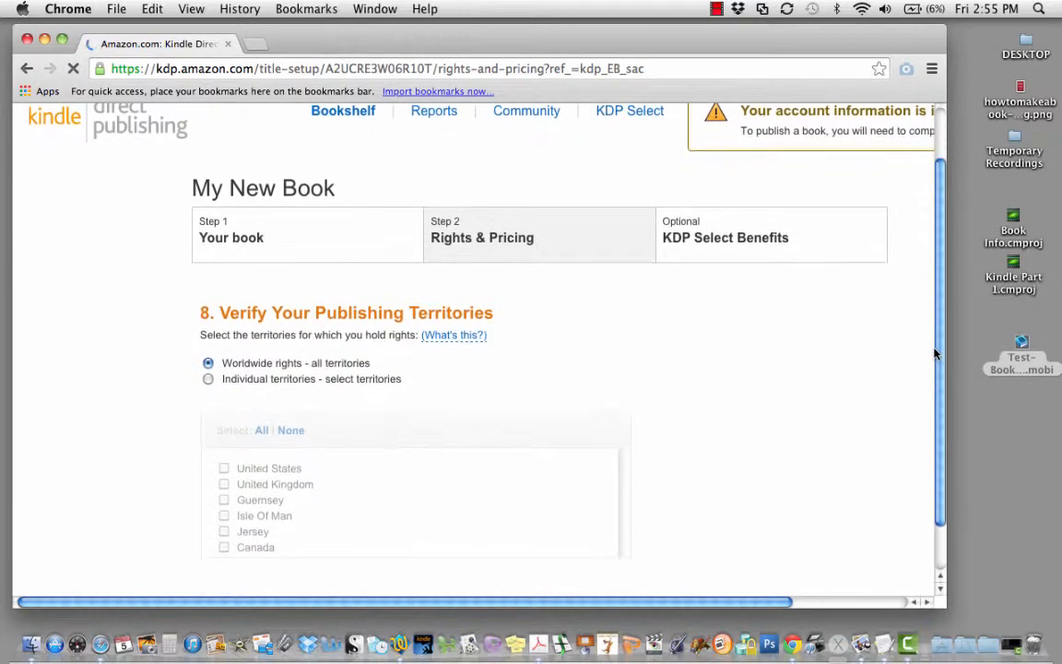
Step: Keep Worldwide rights, try the 35% royalty, then settle on the 70% royalty option
scroll(down, 3)
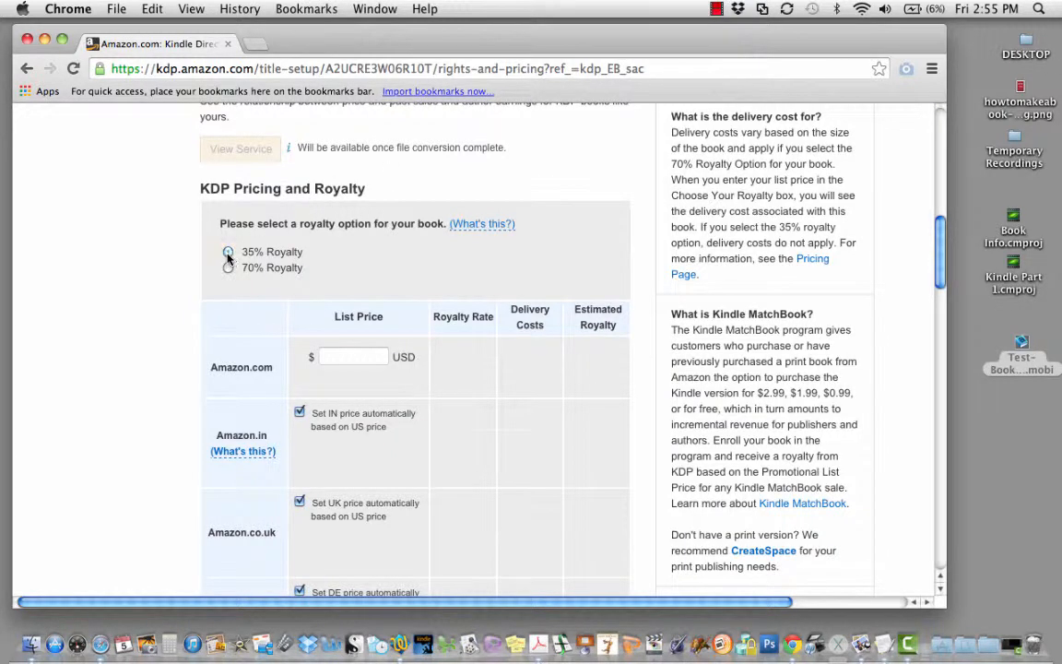
click(227, 255)
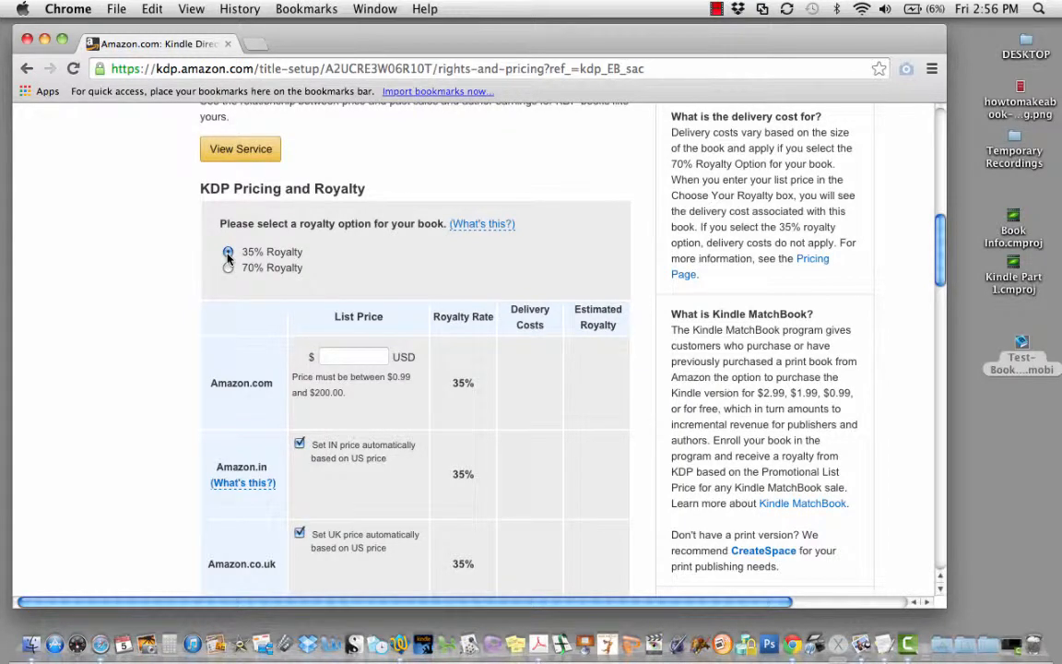
click(228, 268)
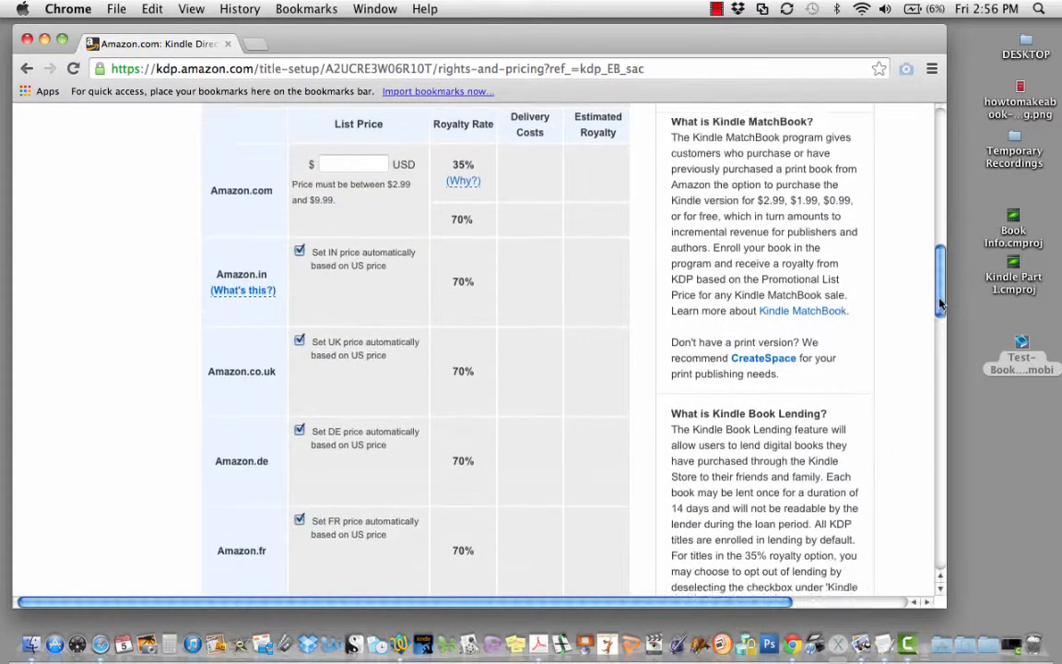
scroll(down, 3)
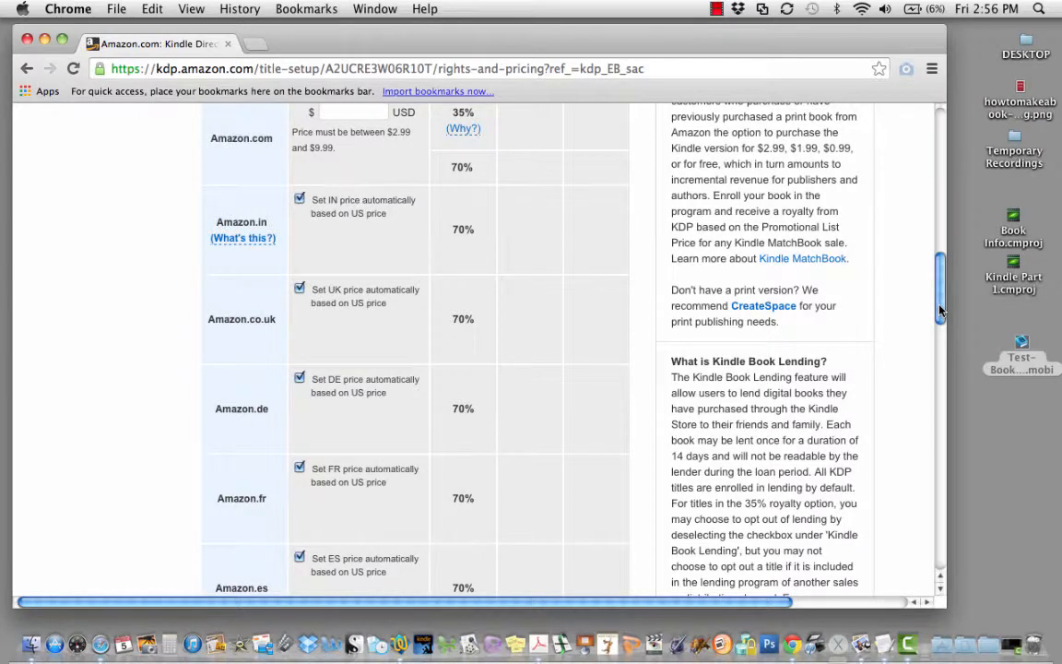
scroll(down, 3)
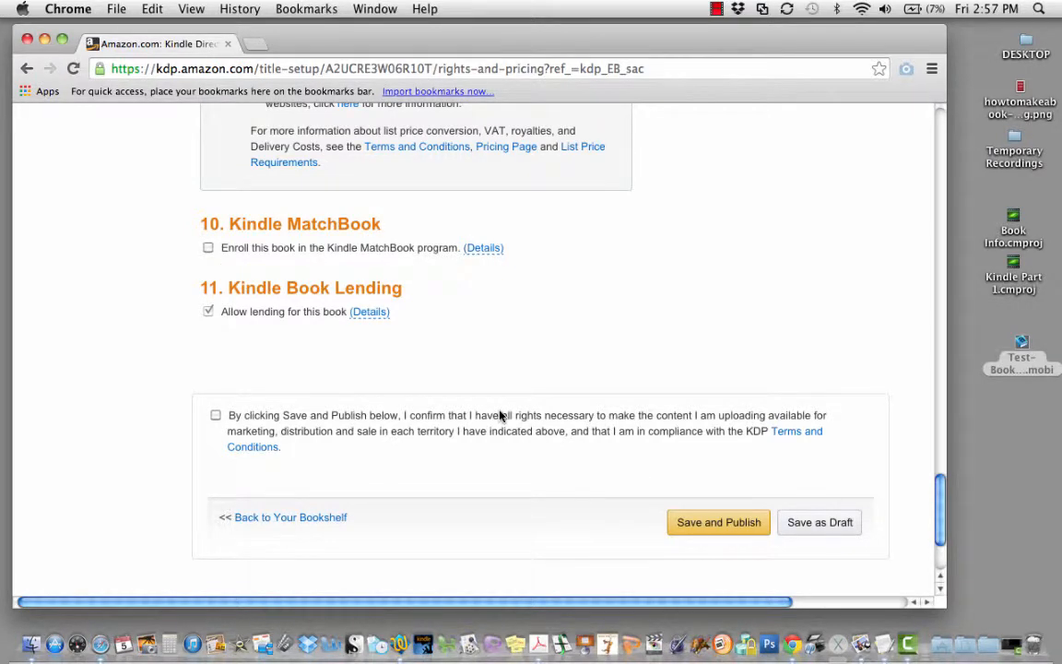
scroll(down, 3)
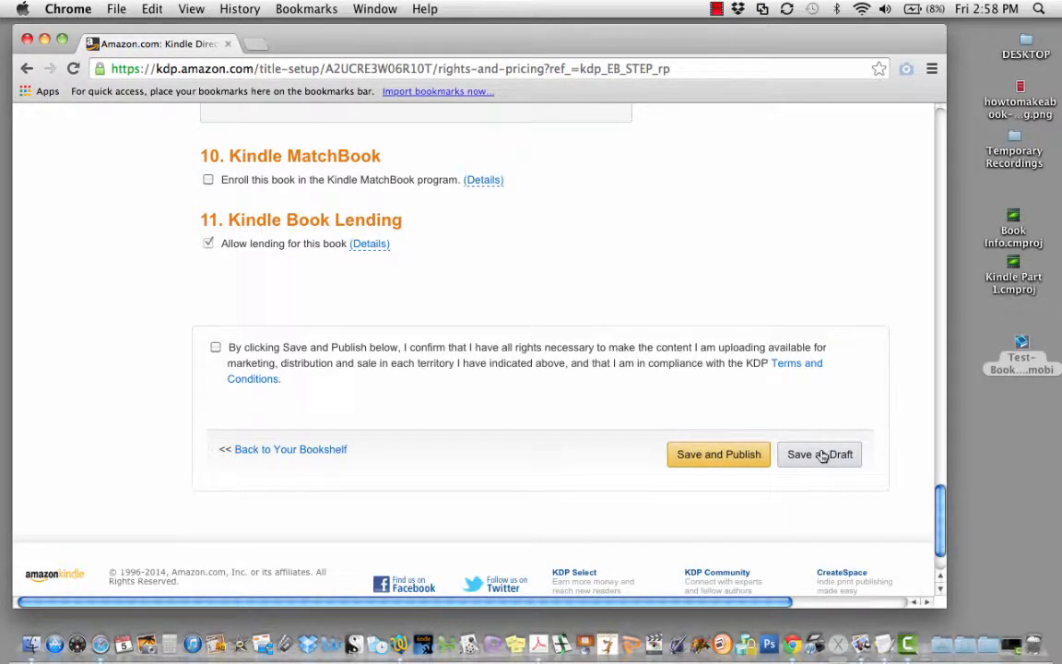
Step: Save Rights & Pricing as a draft and move to the KDP Select Benefits step
click(819, 454)
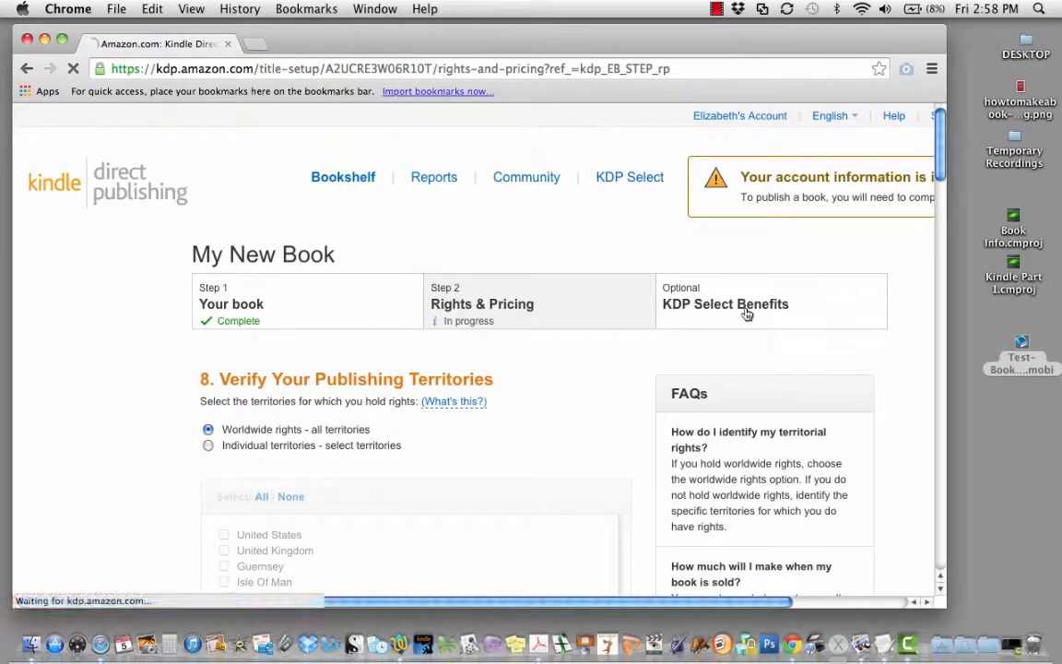
click(727, 302)
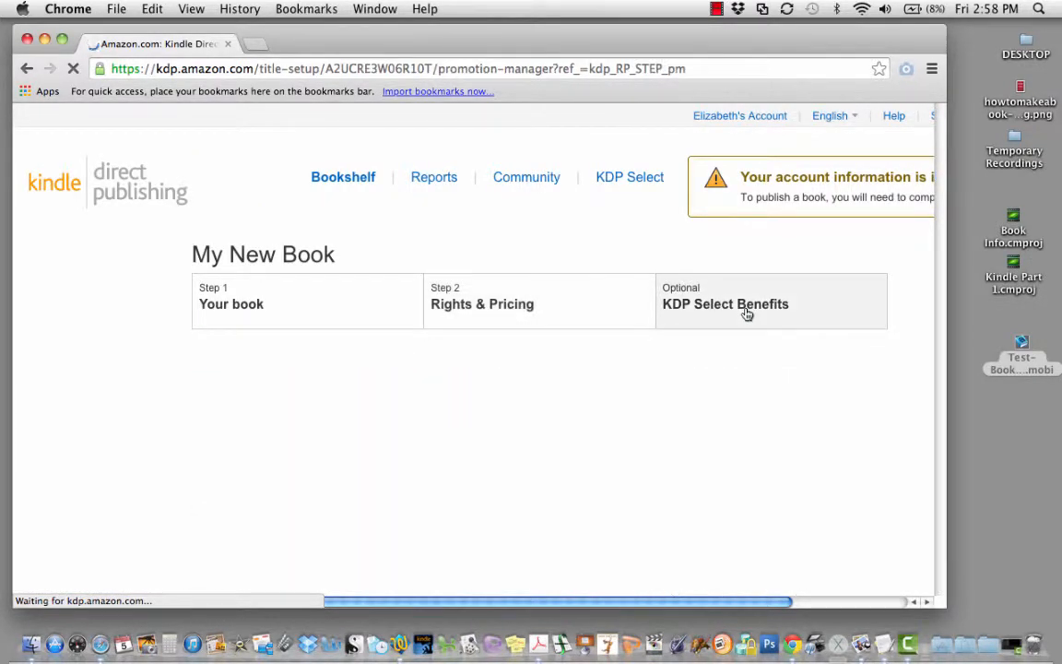
click(725, 302)
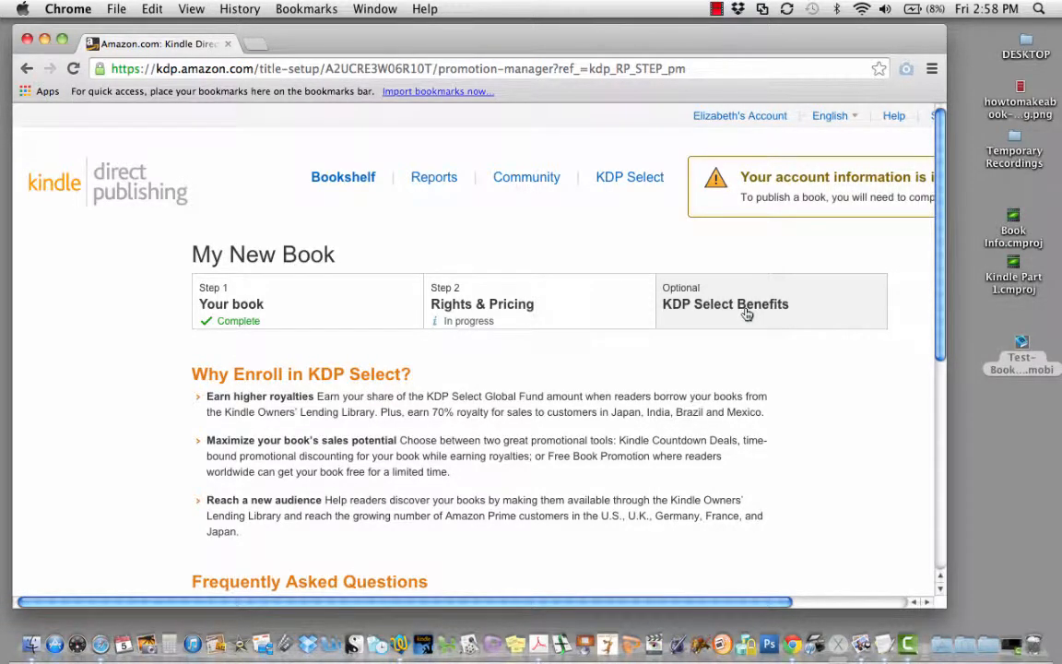
mouse_move(638, 472)
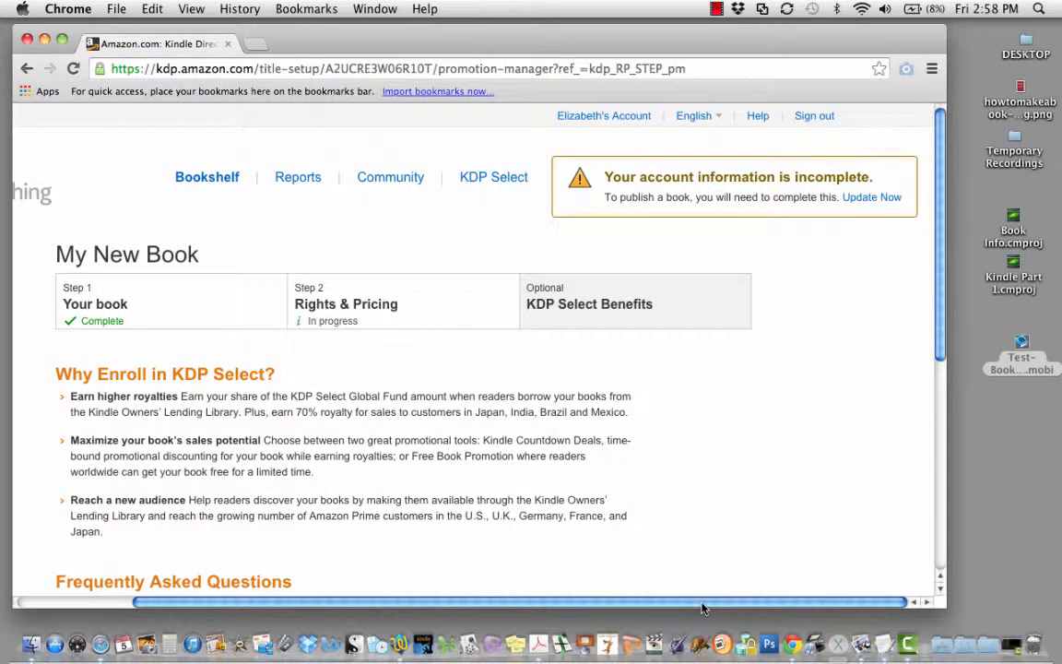
mouse_move(820, 445)
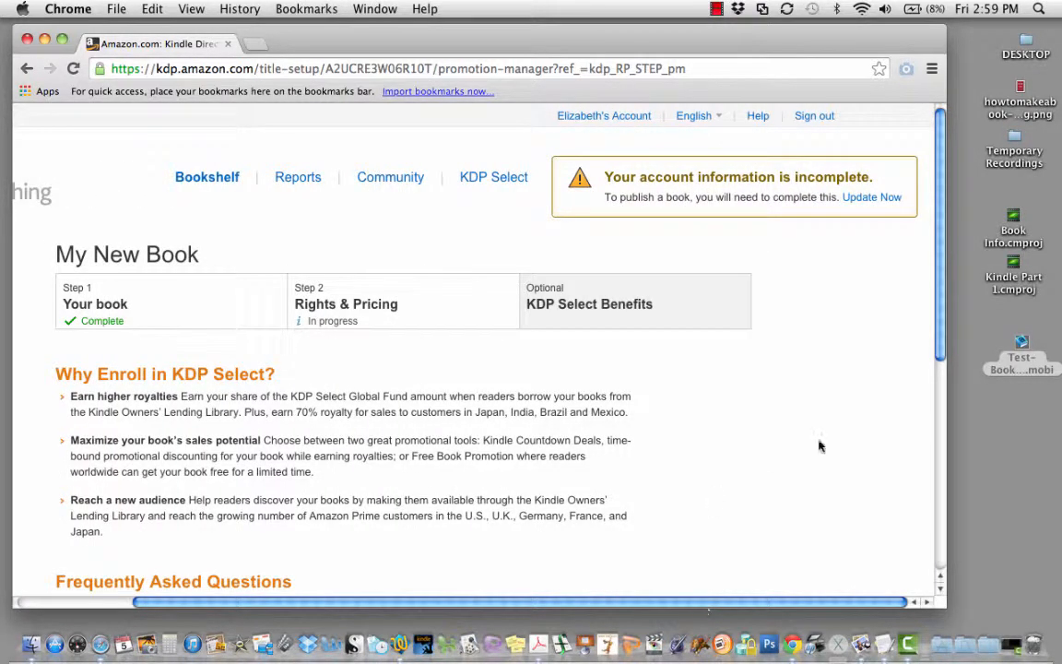
Step: Follow the Update Now warning into the incomplete Your Account page
click(871, 196)
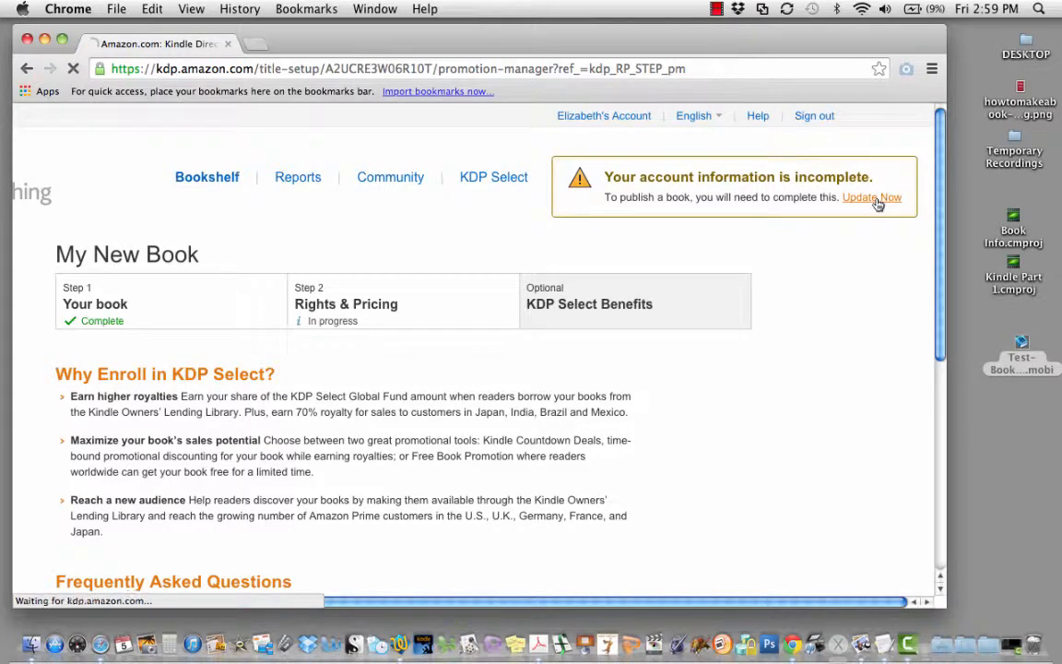
click(870, 197)
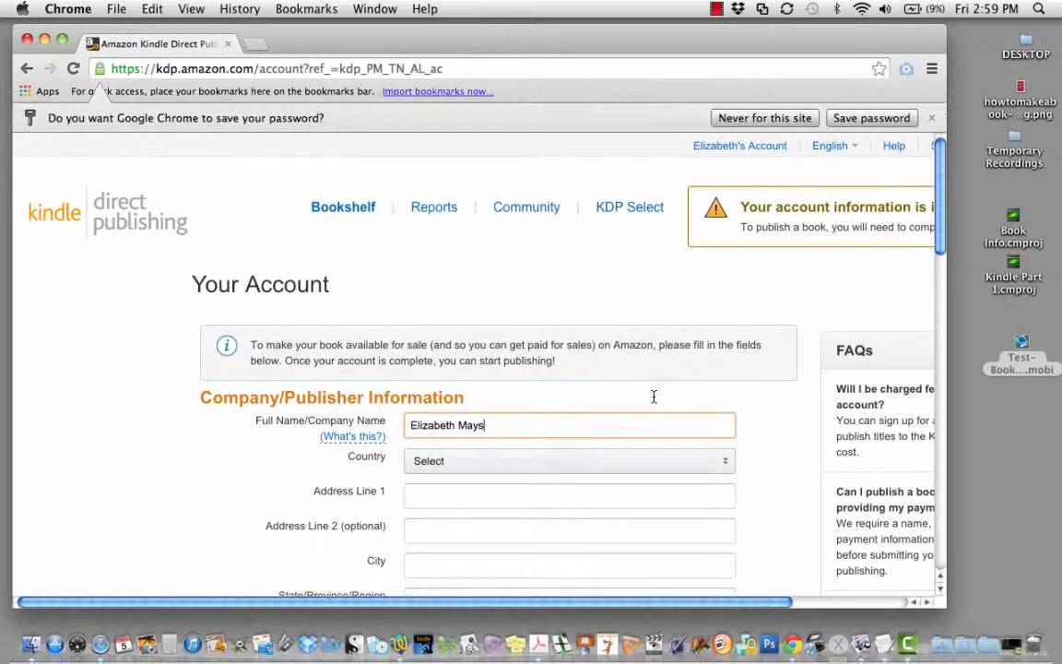
mouse_move(826, 358)
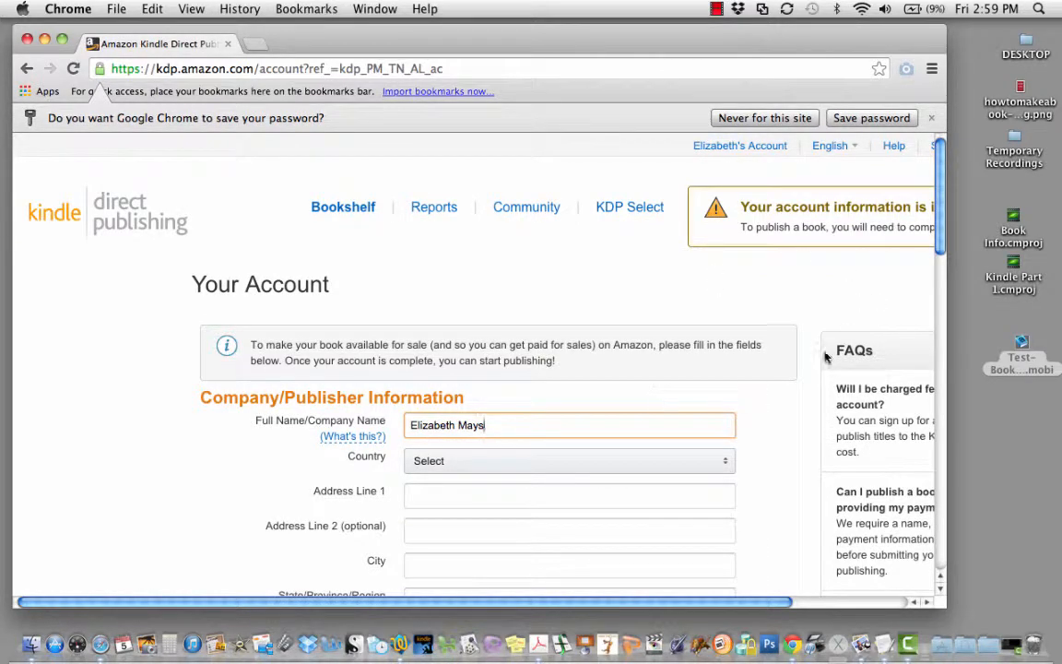
scroll(down, 3)
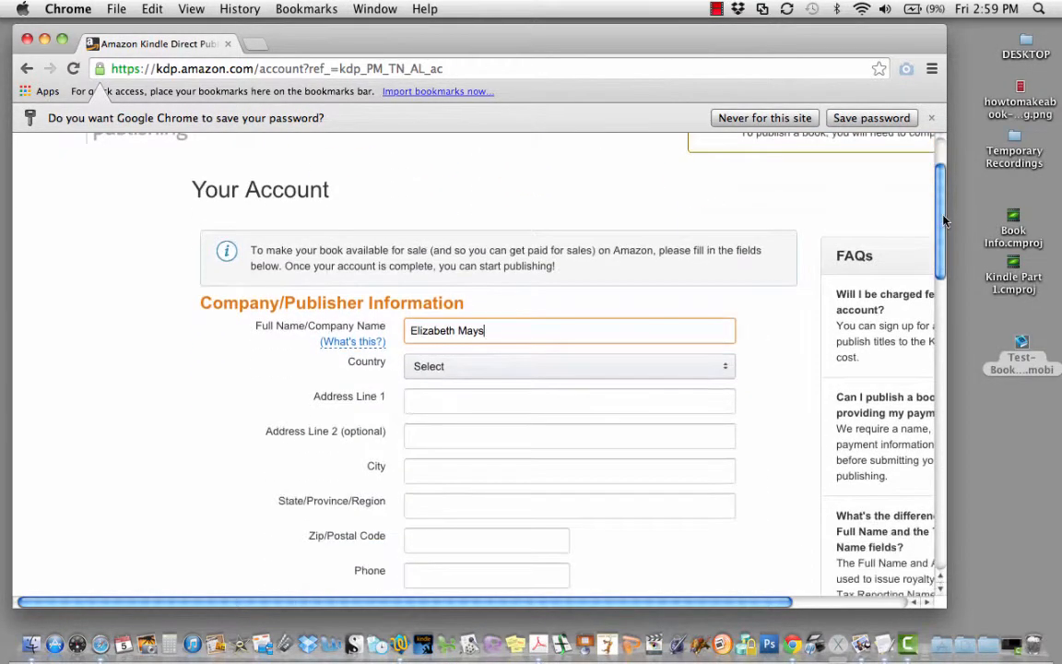
scroll(down, 3)
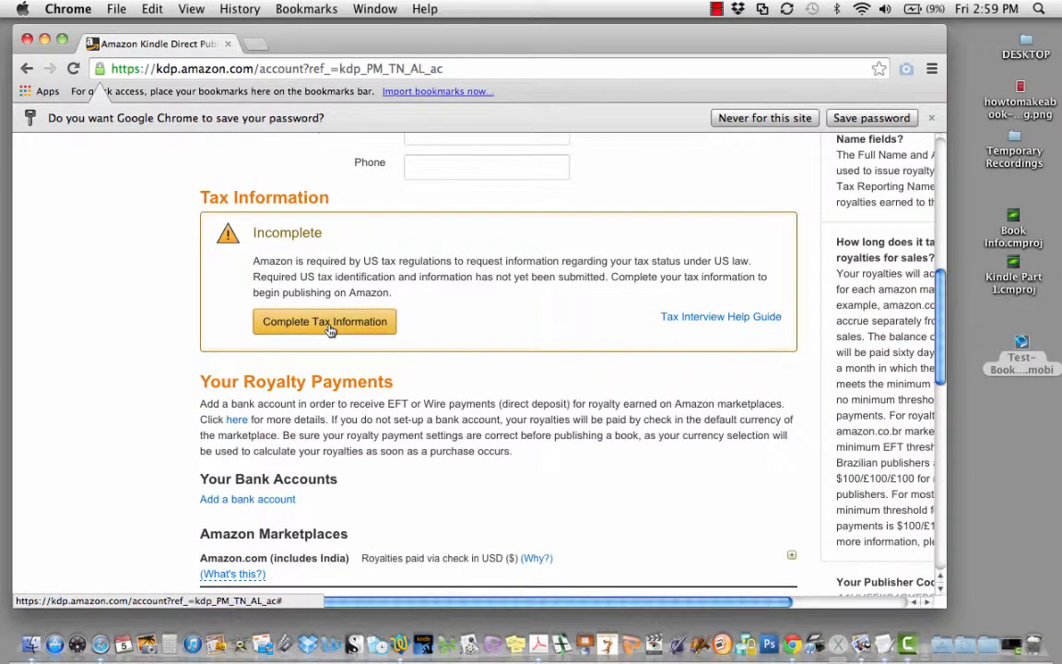
Step: Complete the tax information update and cancel the Add Bank Account dialog for now
click(325, 321)
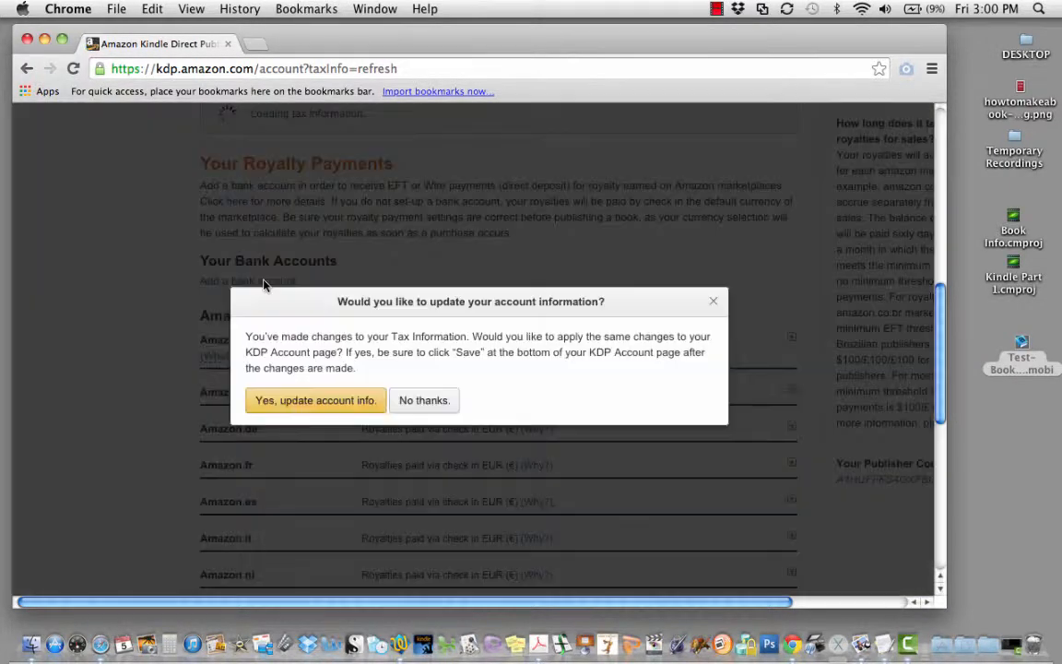
click(424, 400)
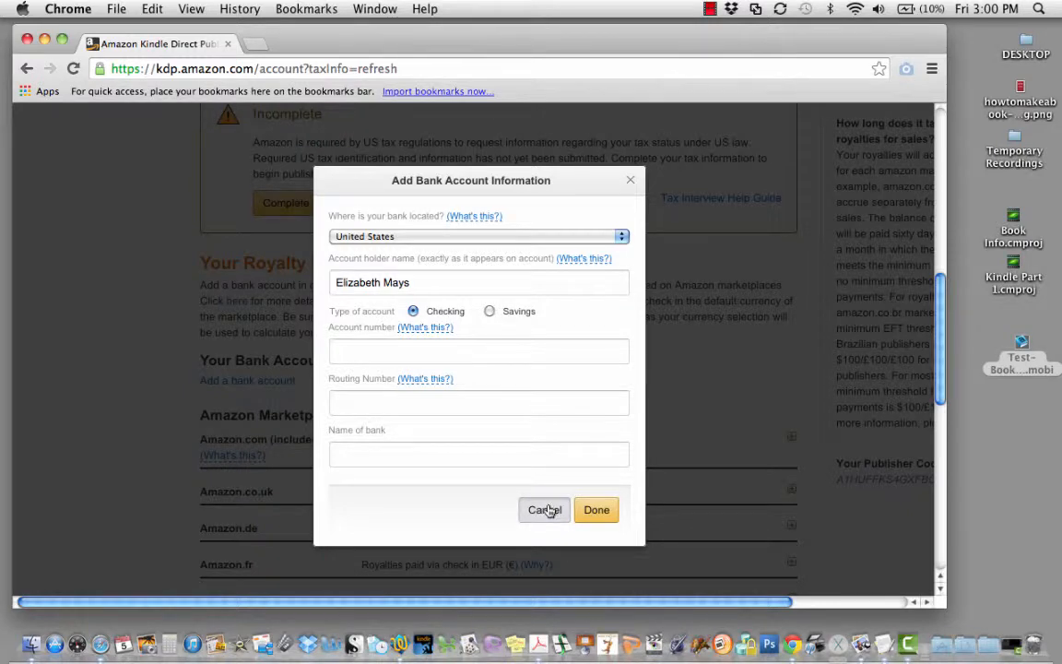
click(544, 509)
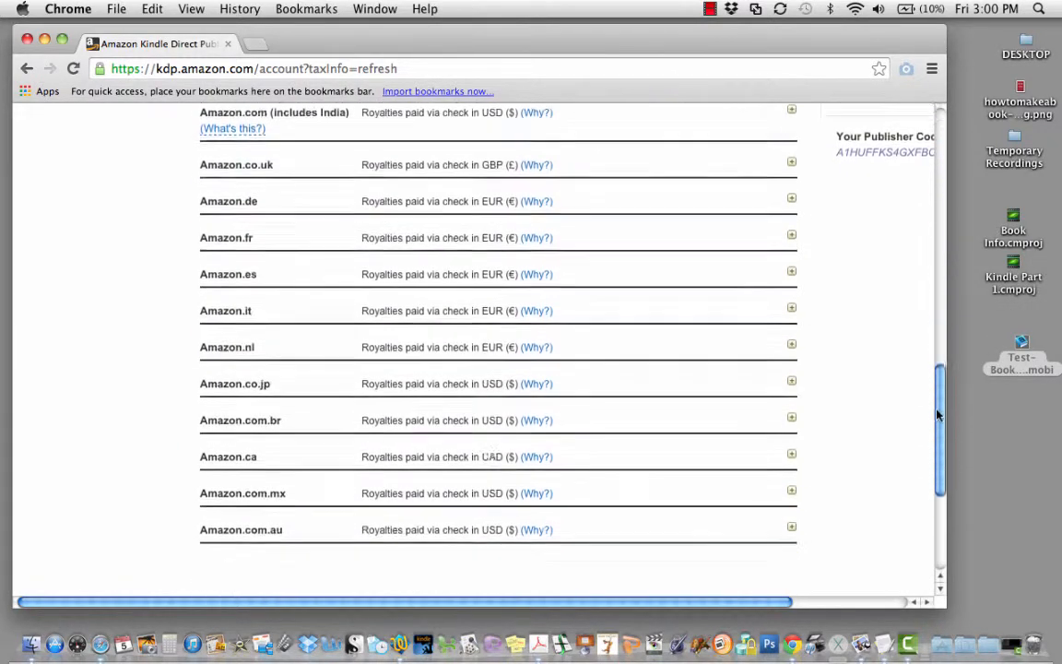
scroll(down, 3)
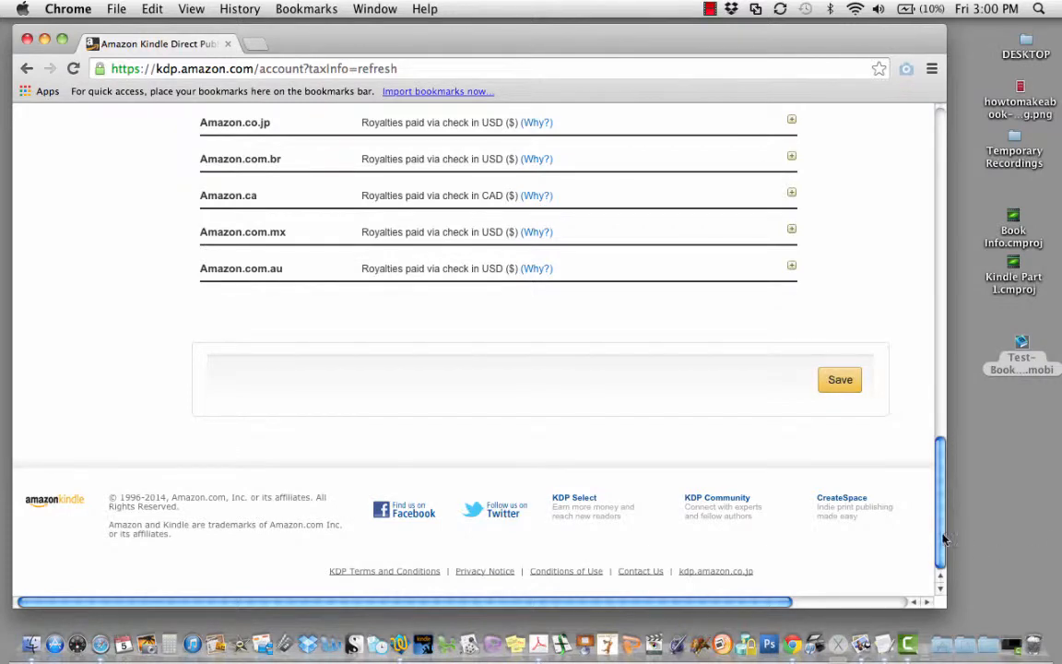
scroll(up, 3)
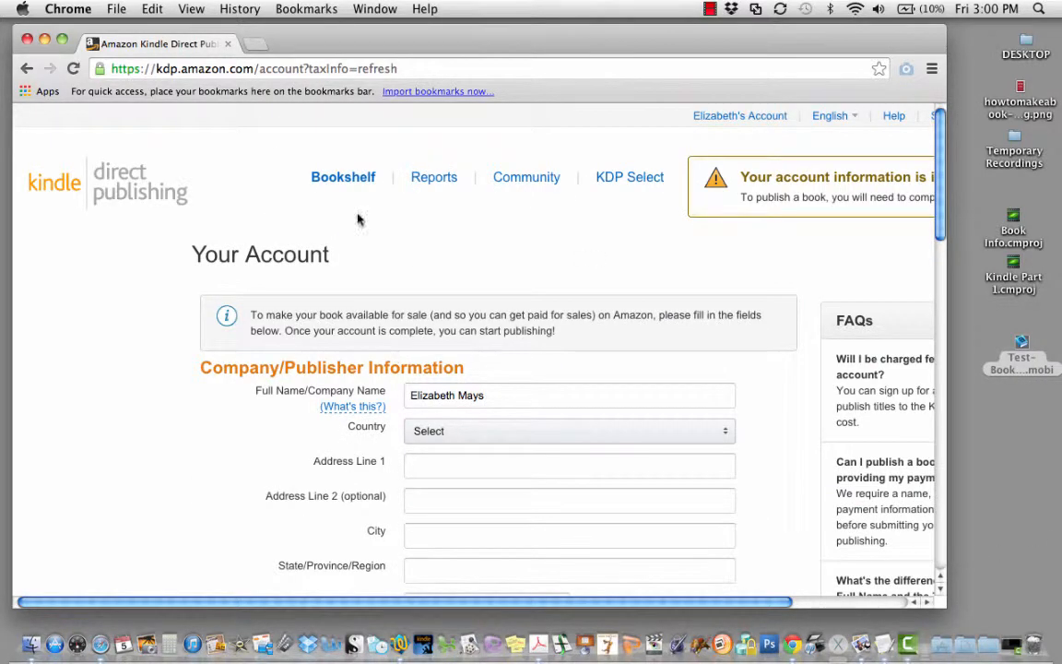
Step: Reopen the My New Book draft from the Bookshelf and submit it with Save and Publish
click(343, 177)
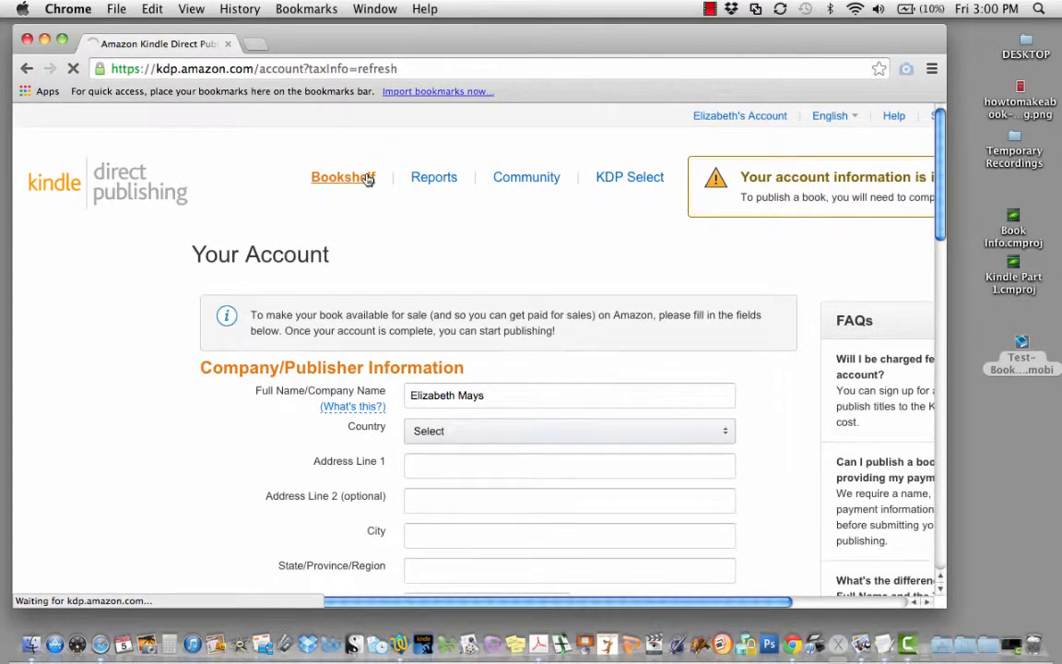
click(343, 177)
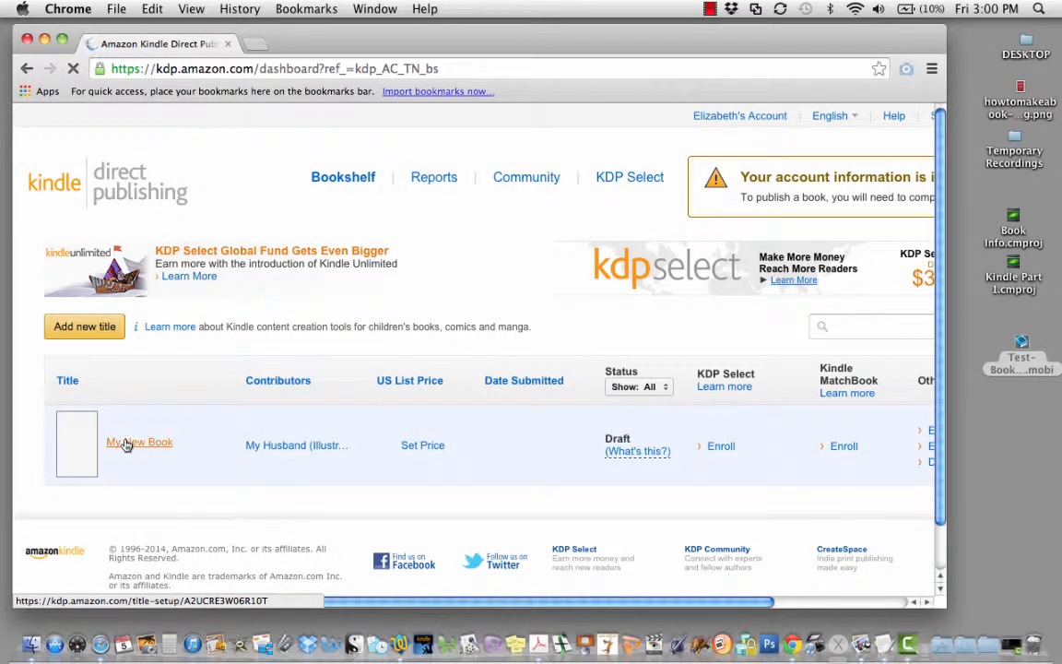
click(140, 443)
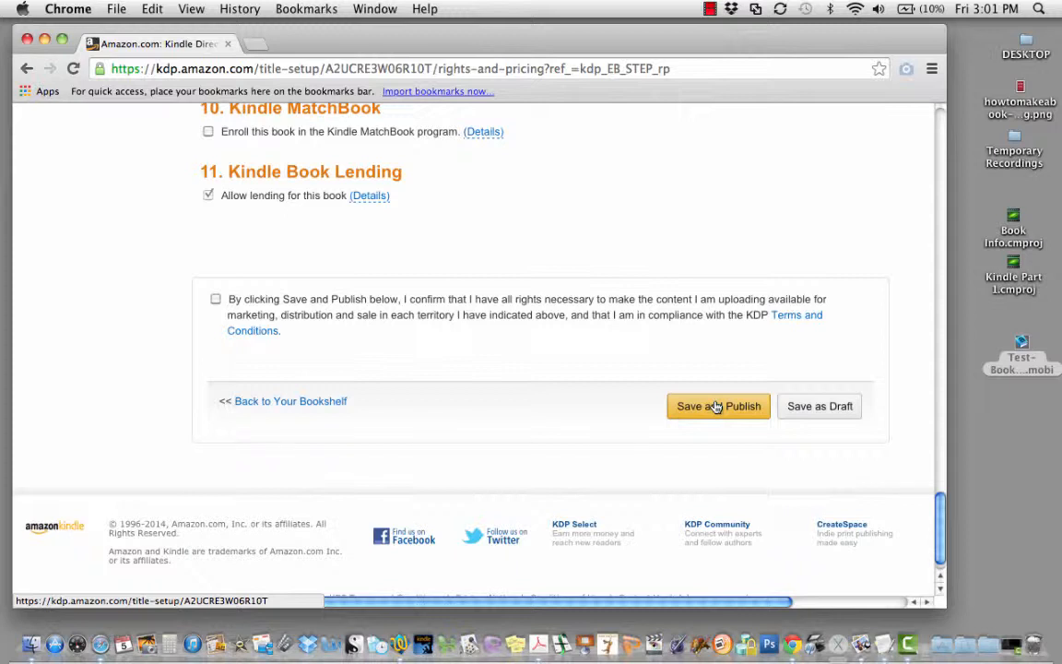
click(719, 406)
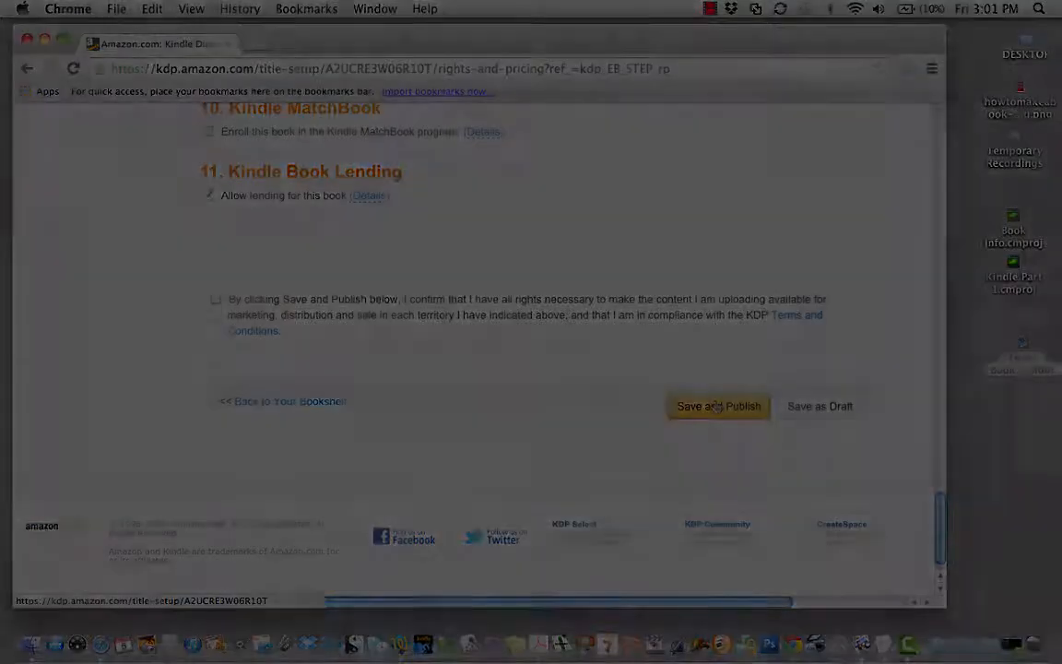